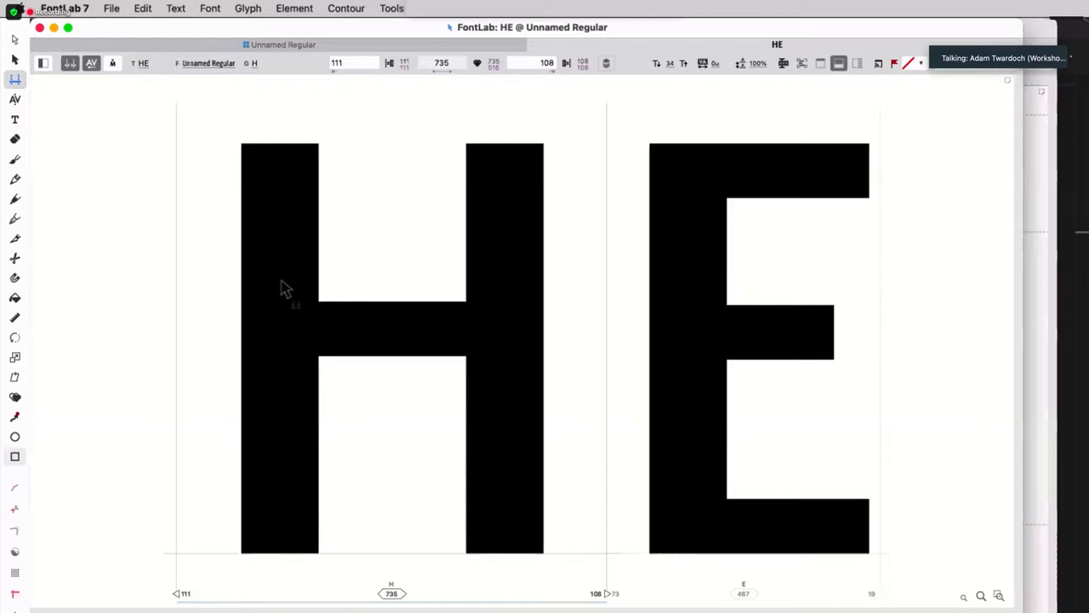
{"action": "mouse_move", "coordinate": [11, 81]}
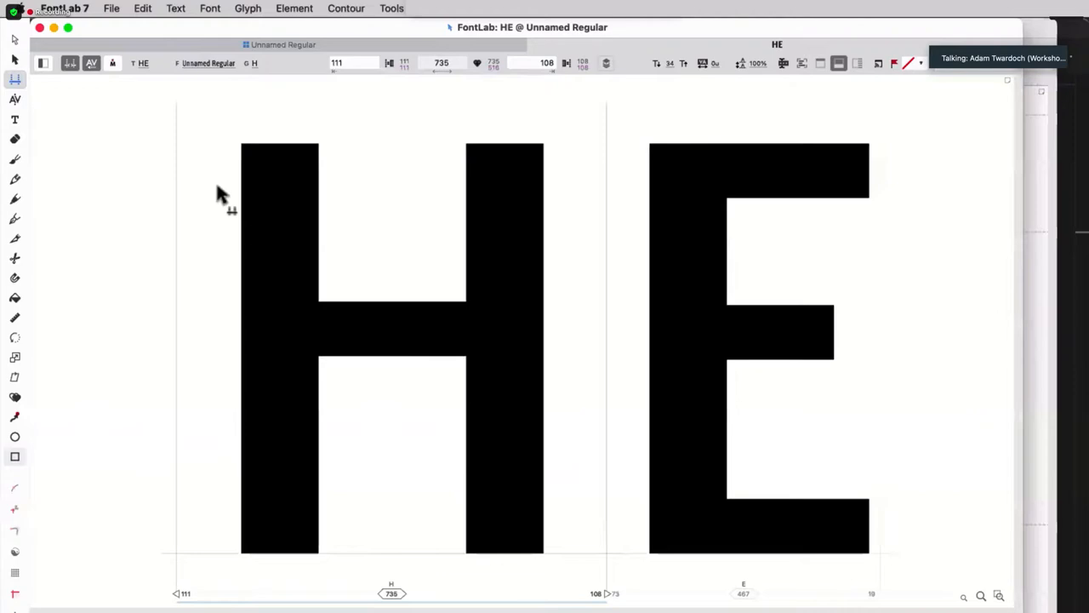
- Select the H and narrow its left sidebearing from 111 to 95
{"action": "left_click", "coordinate": [175, 9]}
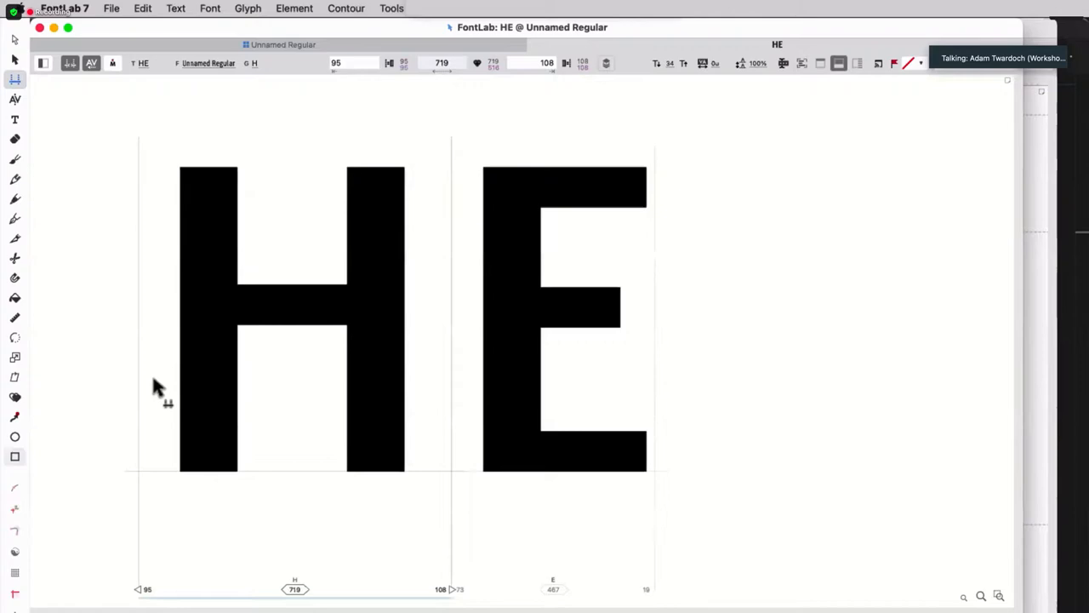
- Give the H 78-unit sidebearings on both sides and link E's left sidebearing to H
{"action": "left_click", "coordinate": [548, 63]}
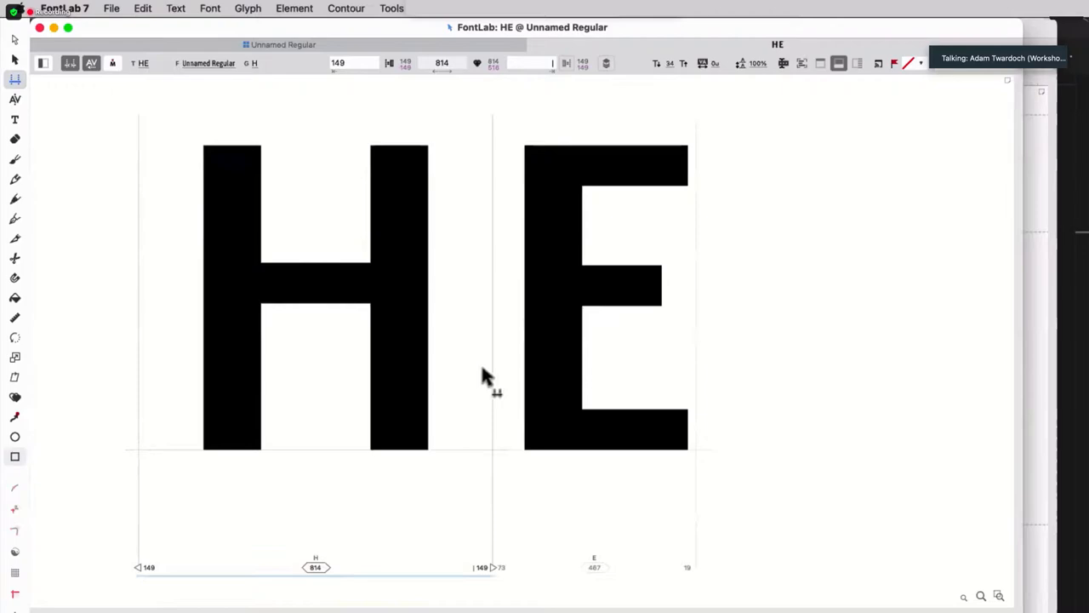
{"action": "mouse_move", "coordinate": [548, 336]}
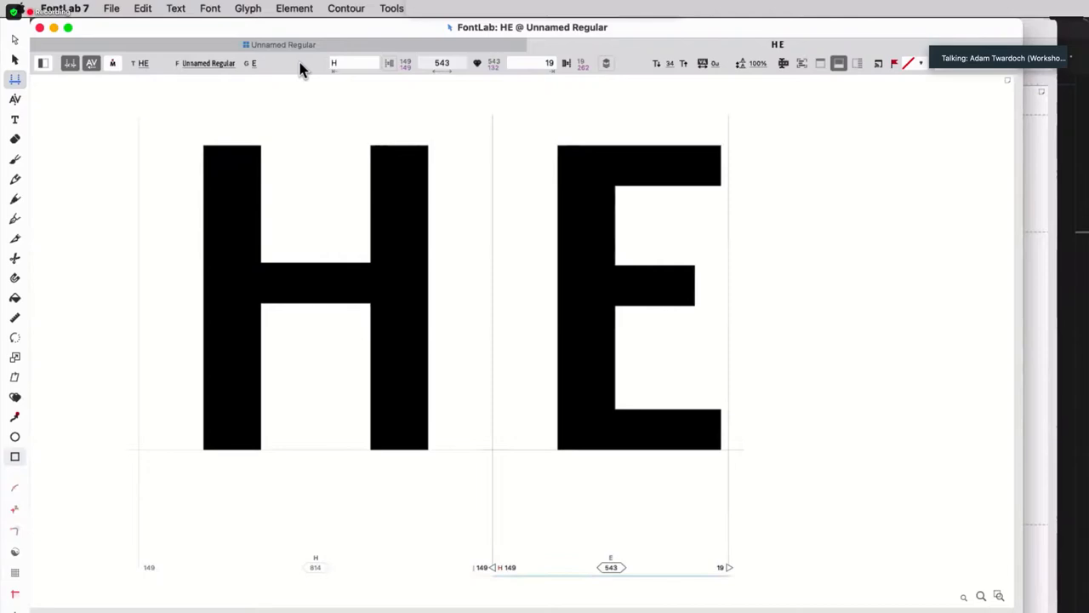
{"action": "mouse_move", "coordinate": [536, 391]}
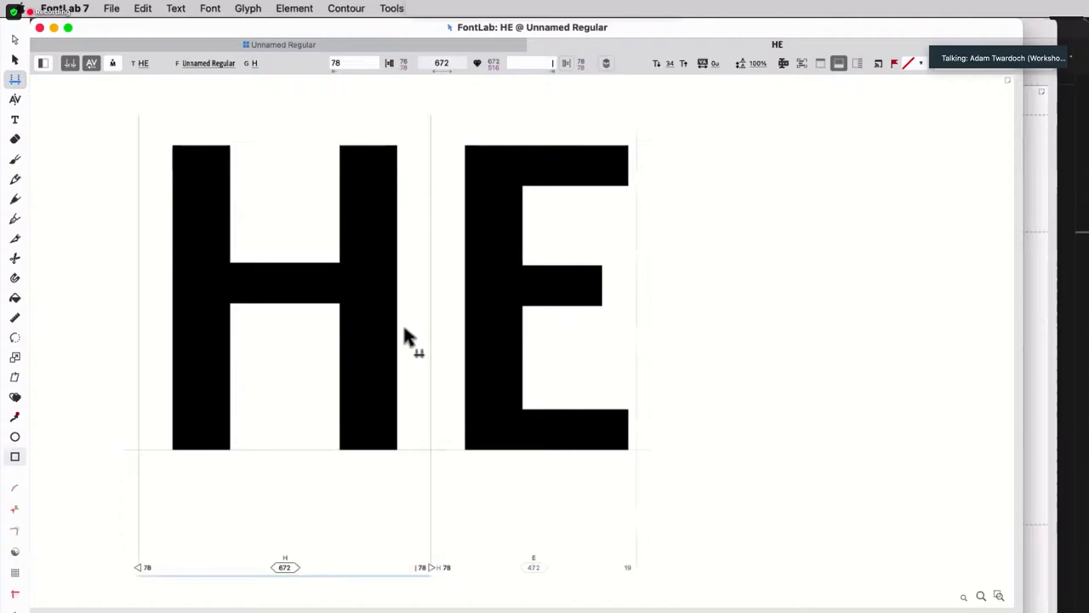
{"action": "mouse_move", "coordinate": [792, 318]}
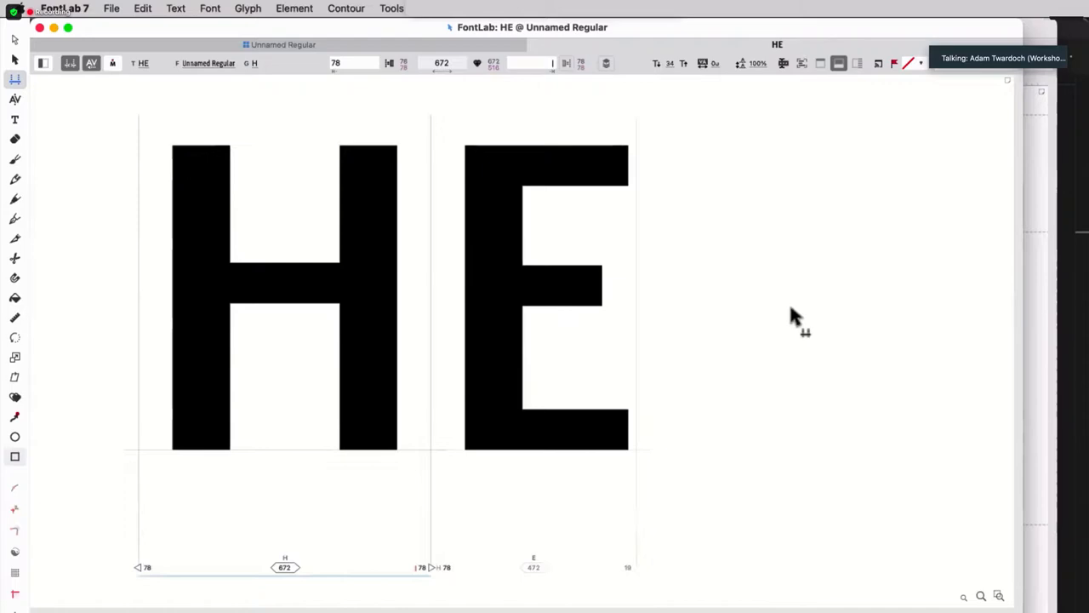
{"action": "left_click_drag", "start_coordinate": [628, 311], "coordinate": [643, 310]}
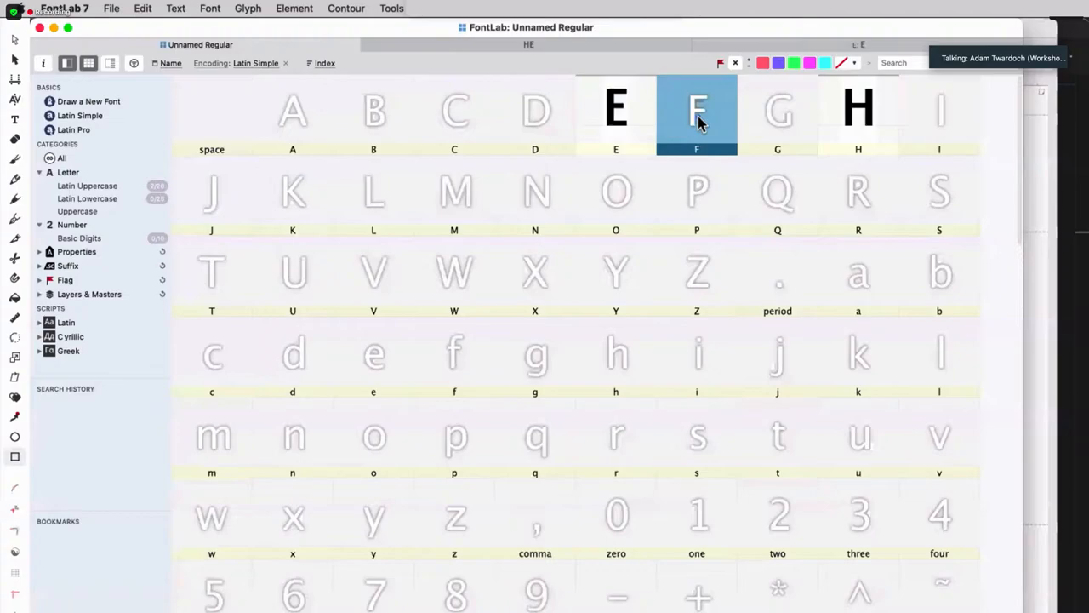
- Double-click the F cell in the Font window to open it for editing
{"action": "double_click", "coordinate": [697, 109]}
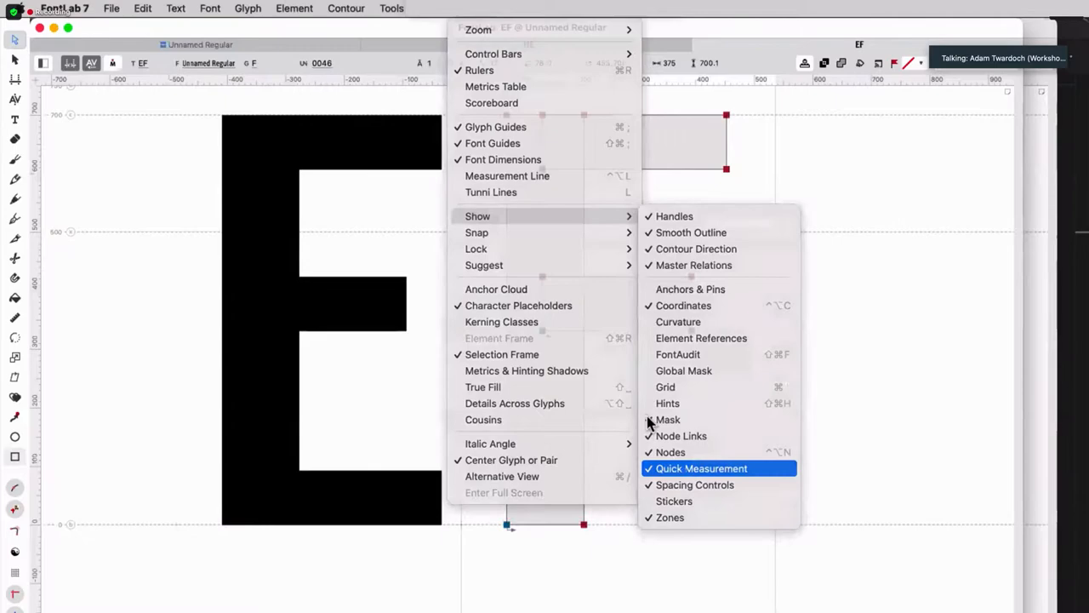
- Toggle a display option, then space F against E with sidebearings 78 and 50
{"action": "left_click", "coordinate": [701, 468]}
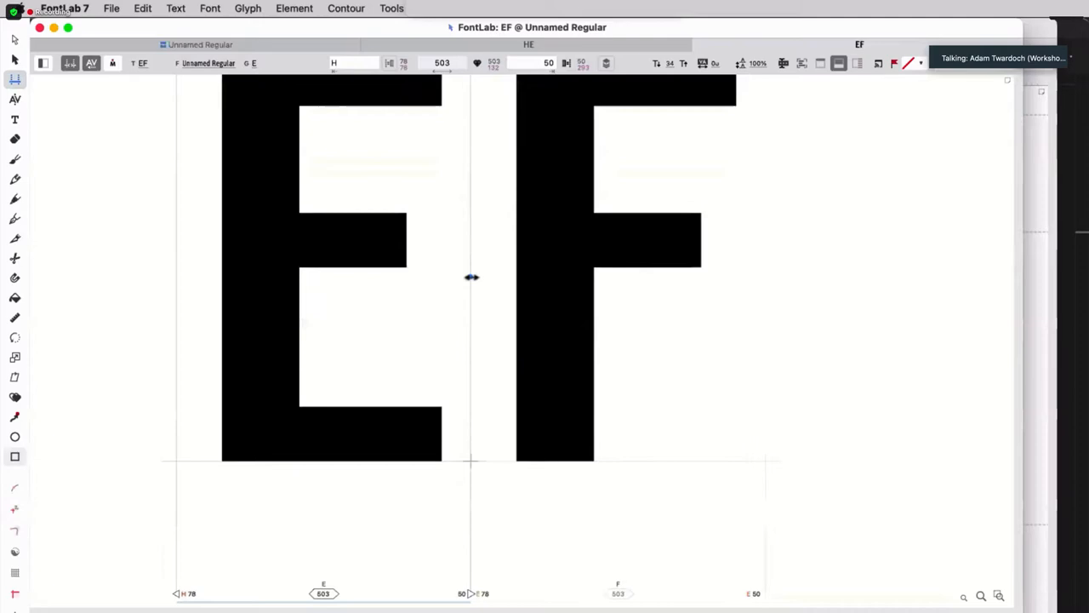
{"action": "left_click_drag", "start_coordinate": [472, 277], "coordinate": [463, 278]}
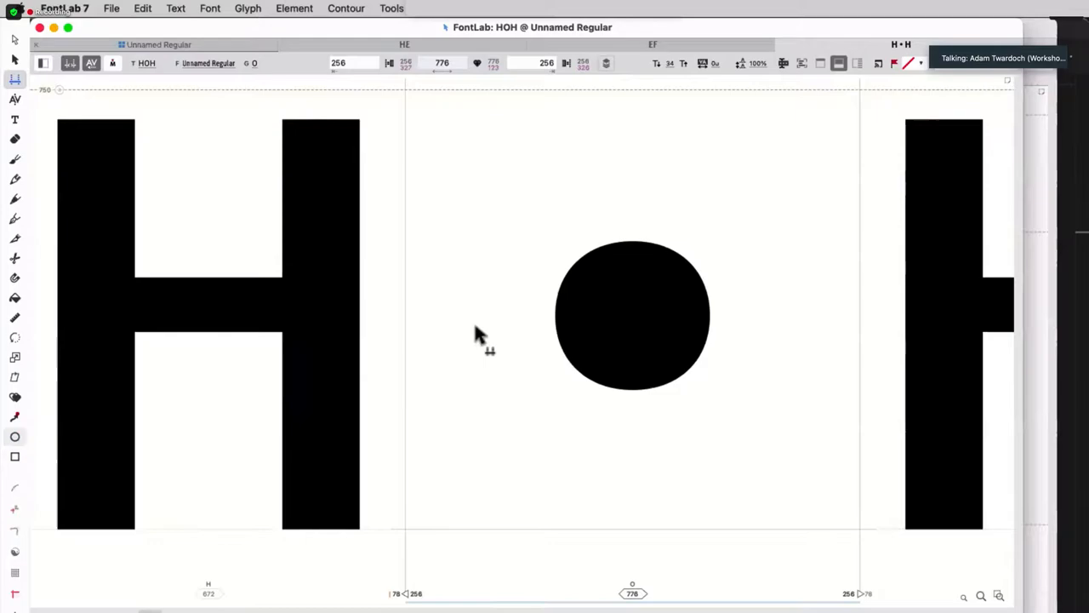
- Tighten the O in HOH to a 25-unit left sidebearing and 367 advance
{"action": "left_click", "coordinate": [342, 62]}
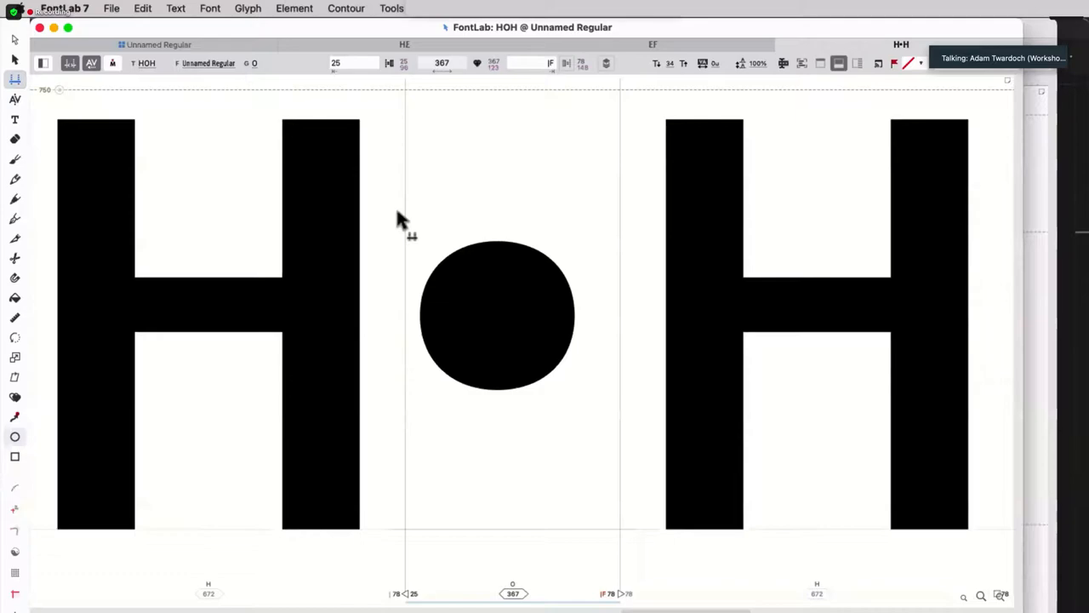
{"action": "mouse_move", "coordinate": [434, 314]}
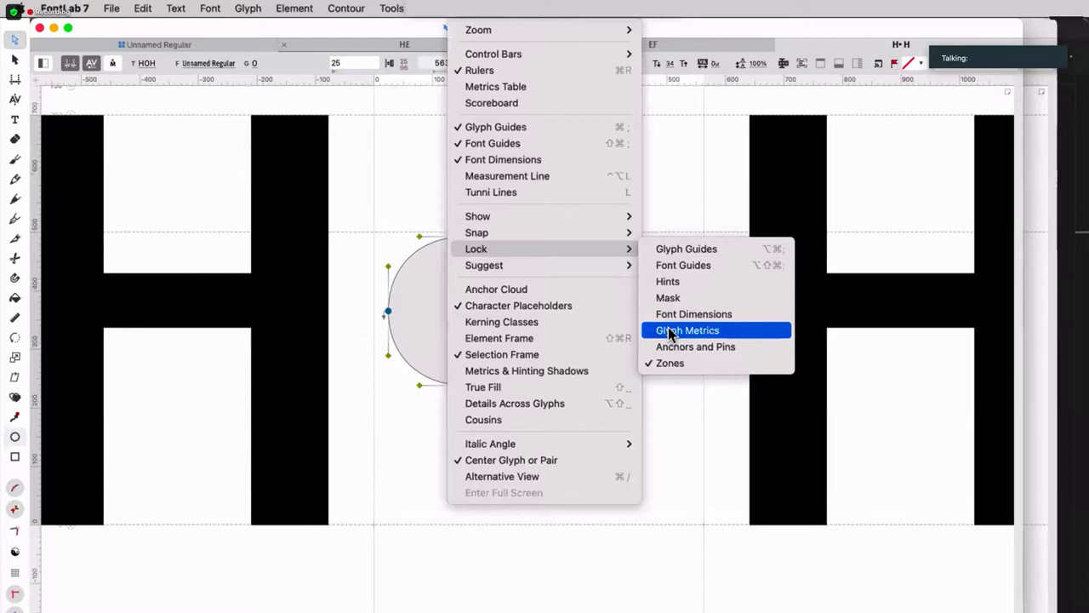
- Lock glyph metrics and convert the O's nodes to genius nodes for a rounder circle
{"action": "left_click", "coordinate": [687, 330]}
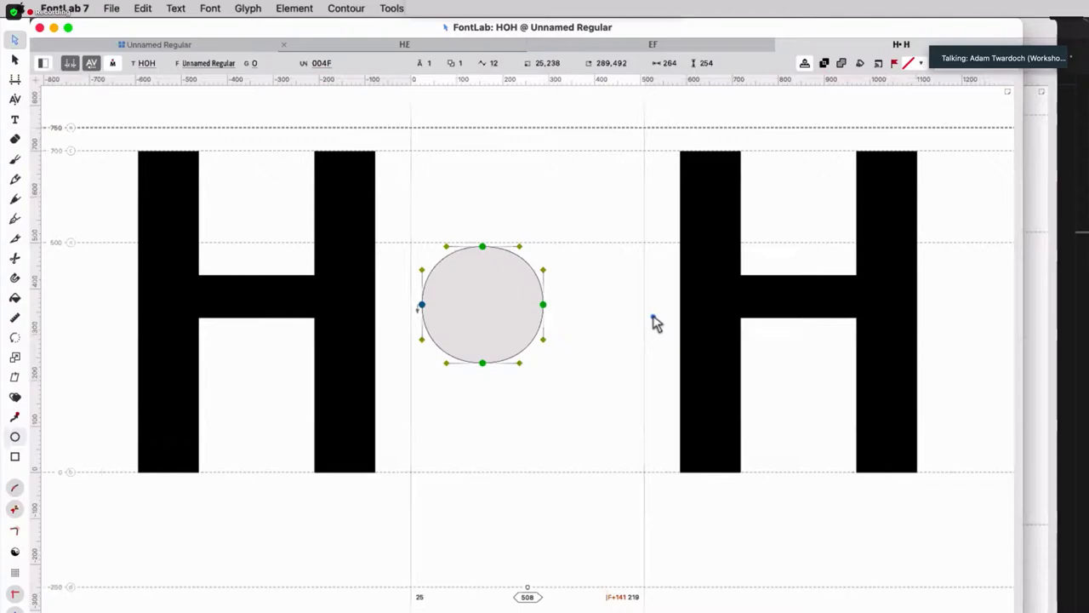
{"action": "mouse_move", "coordinate": [637, 263]}
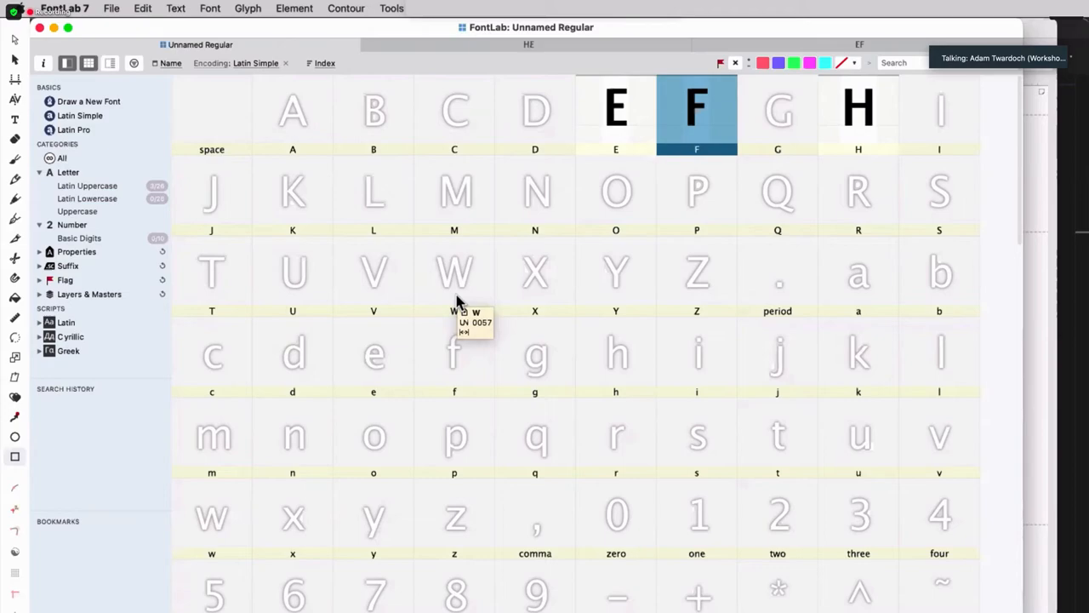
- Select a glyph cell in the font overview and double-click to open it
{"action": "left_click", "coordinate": [615, 111]}
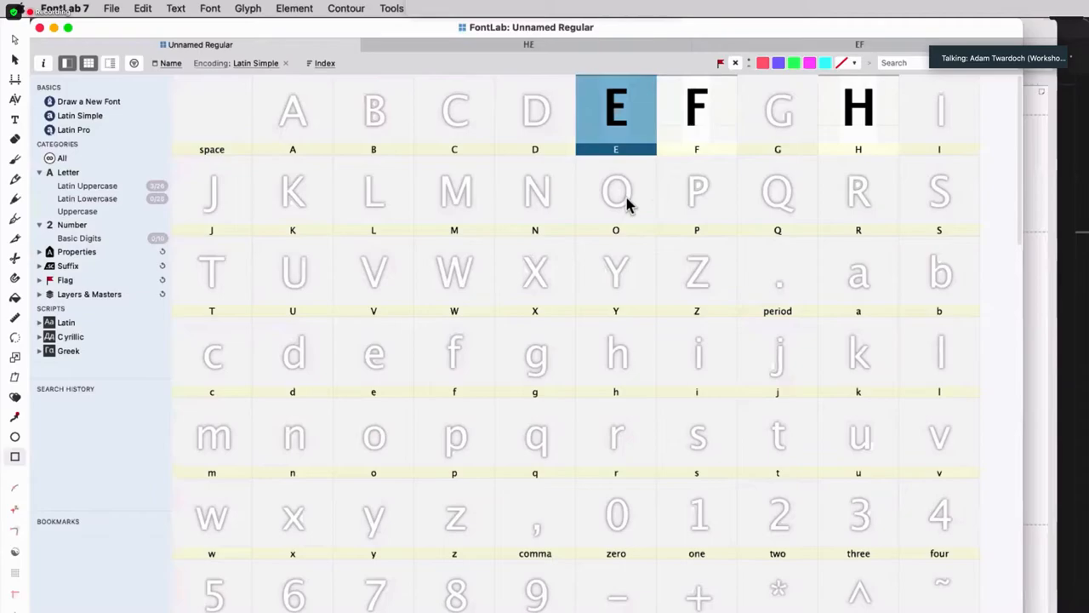
{"action": "double_click", "coordinate": [615, 191]}
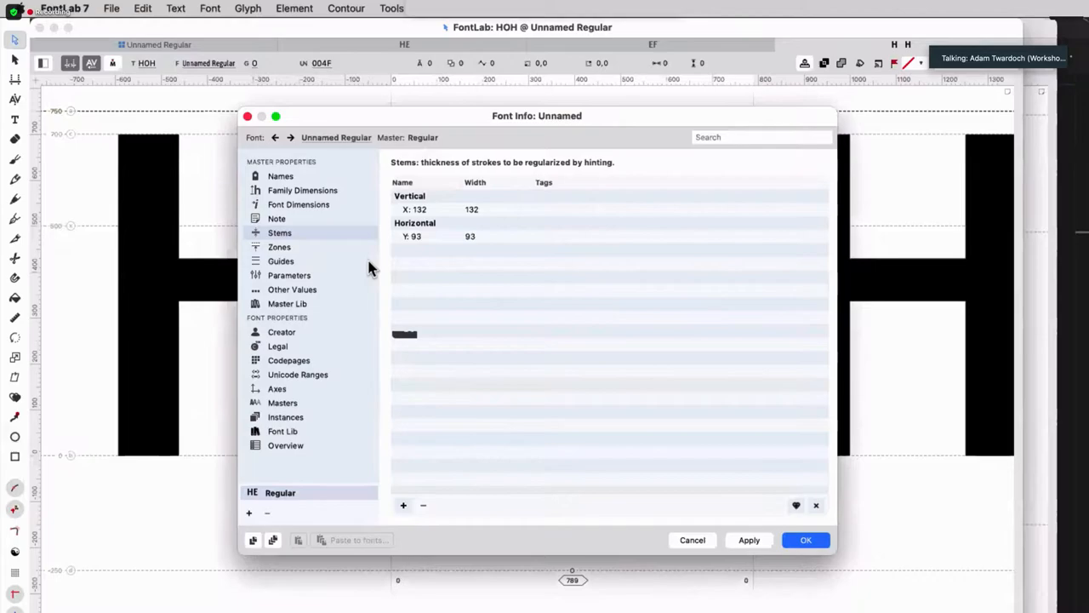
- Set the master's curve tension to 70 in Font Dimensions
{"action": "left_click", "coordinate": [299, 204]}
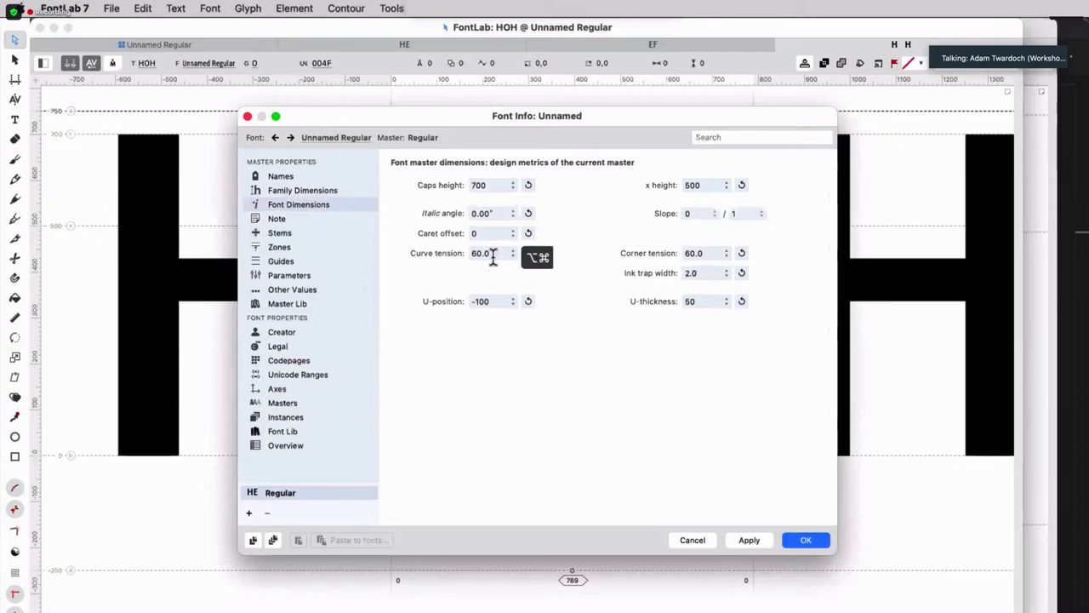
{"action": "type", "text": "70"}
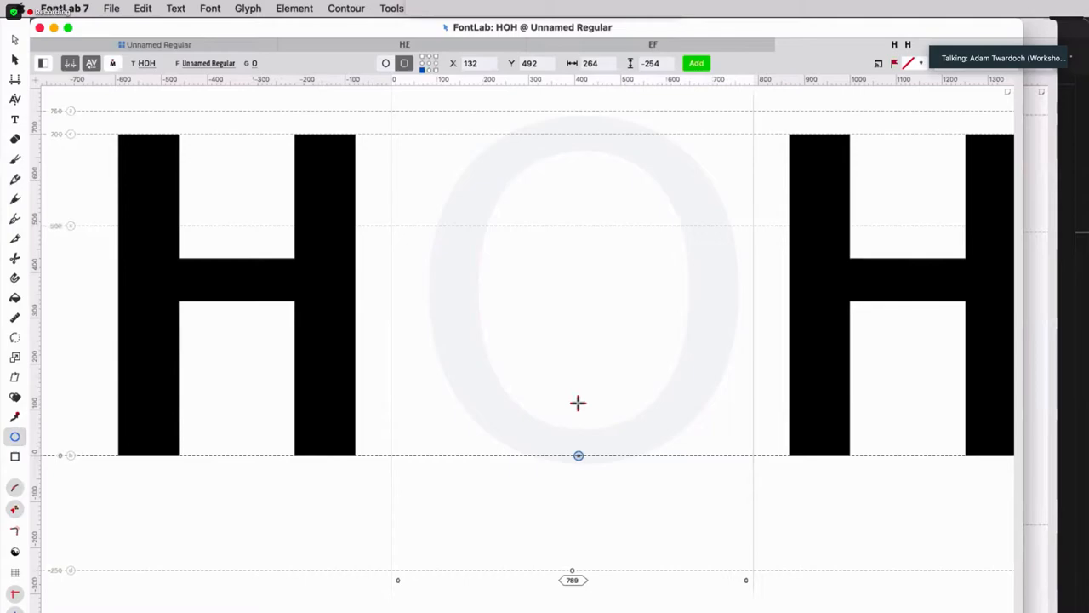
{"action": "mouse_move", "coordinate": [12, 437]}
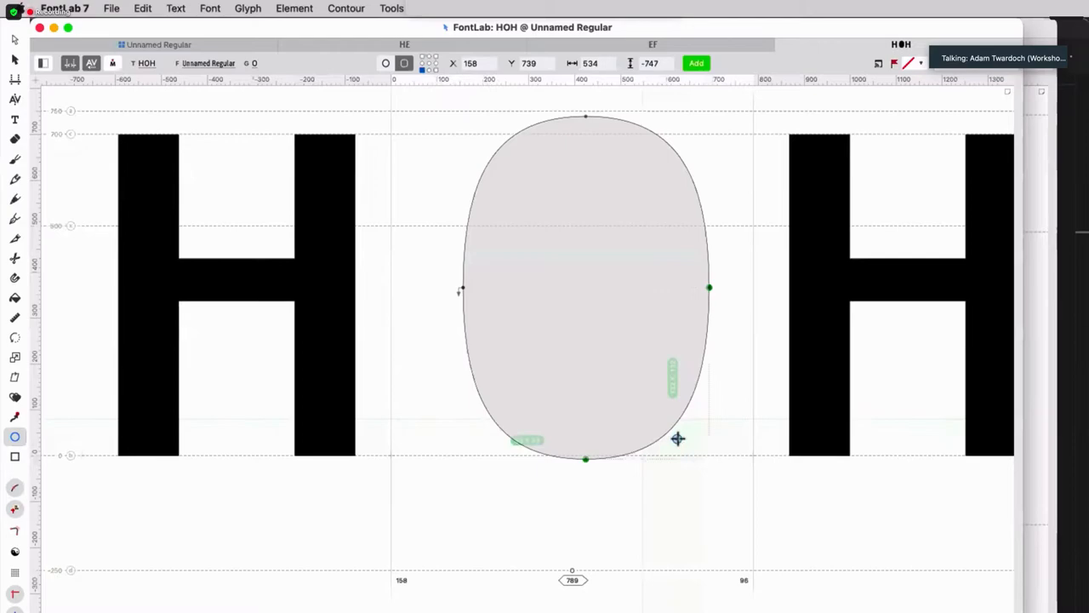
- Draw an ellipse over the middle O placeholder, spanning baseline to about 709 units
{"action": "left_click_drag", "start_coordinate": [677, 438], "coordinate": [679, 419]}
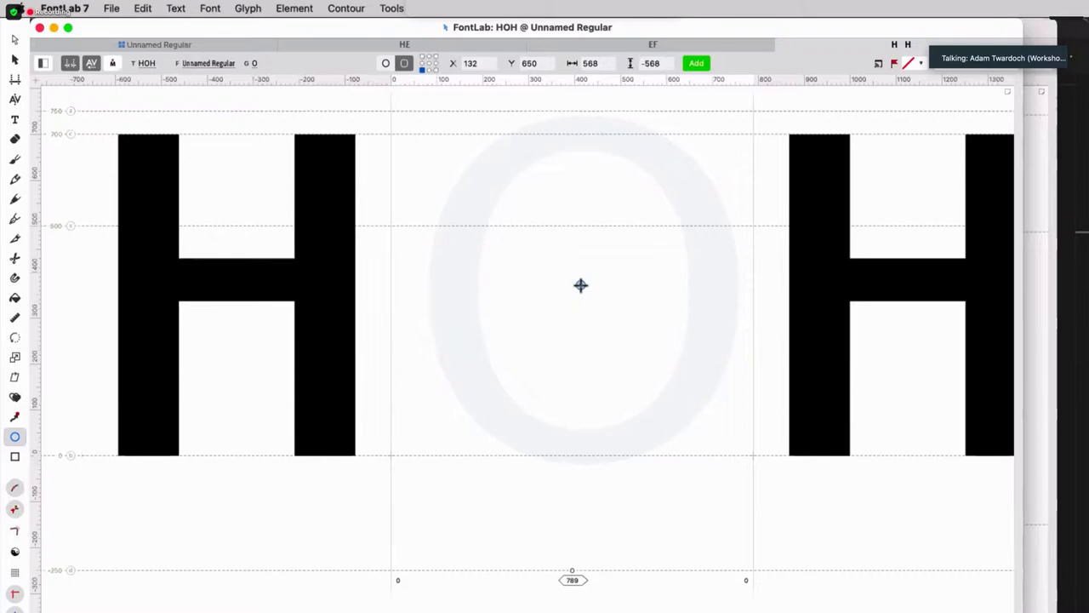
{"action": "left_click_drag", "start_coordinate": [581, 285], "coordinate": [708, 448]}
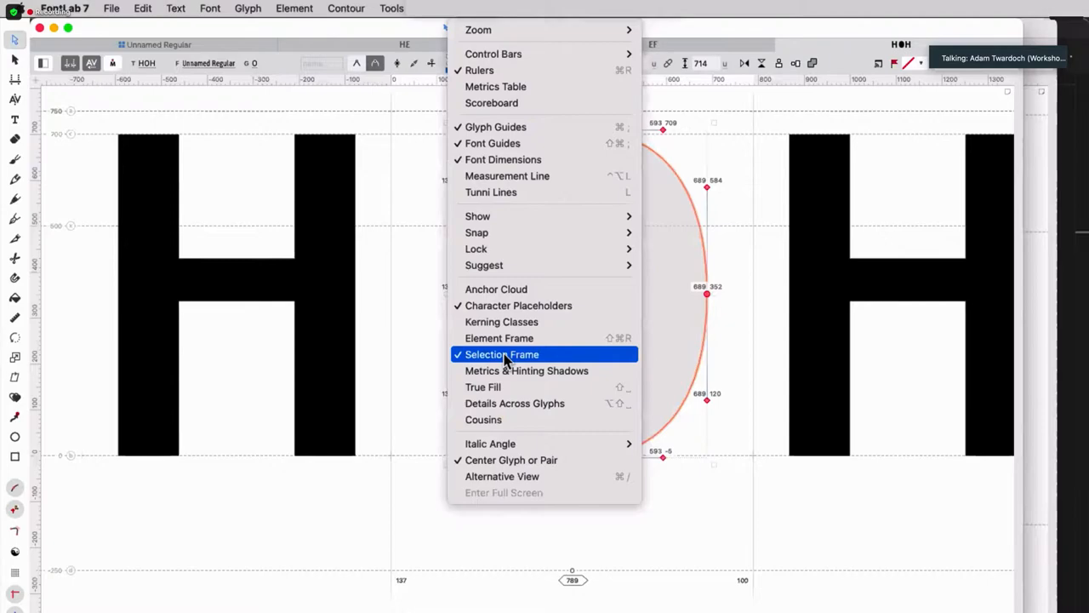
- Turn on View > Selection Frame and nudge the oval's bottom edge up
{"action": "left_click", "coordinate": [500, 353]}
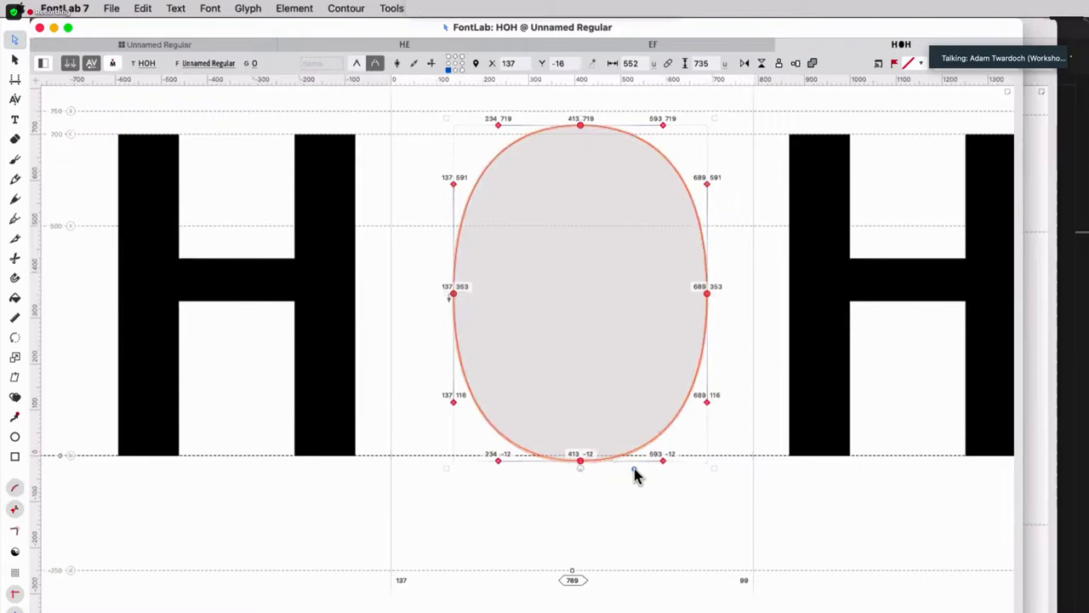
{"action": "left_click_drag", "start_coordinate": [580, 466], "coordinate": [581, 458]}
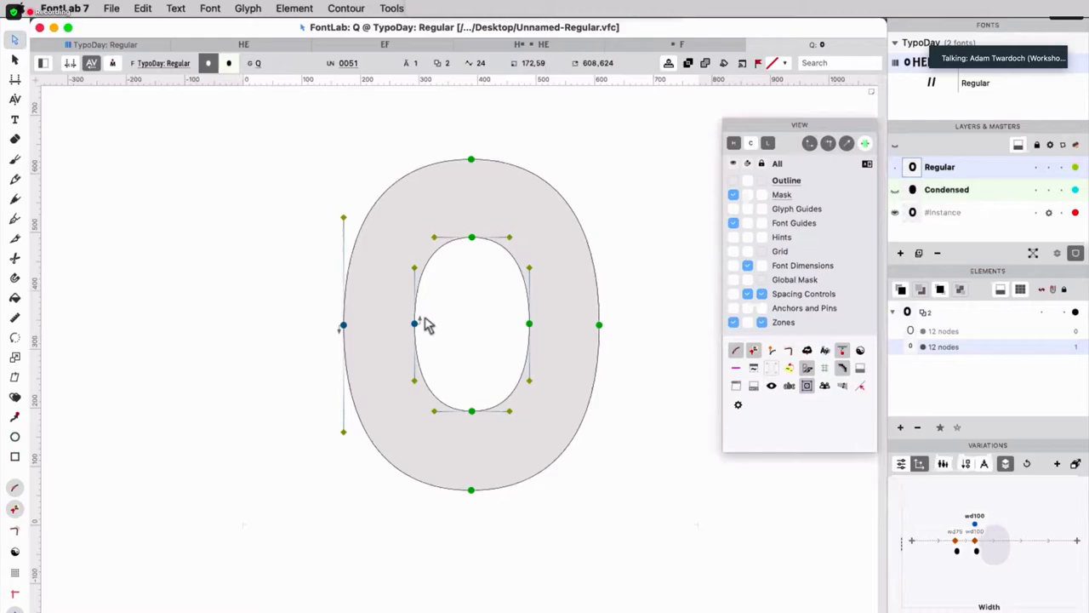
- Right-click the O's inner contour in TypoDay: Regular to bring up its options
{"action": "right_click", "coordinate": [410, 325]}
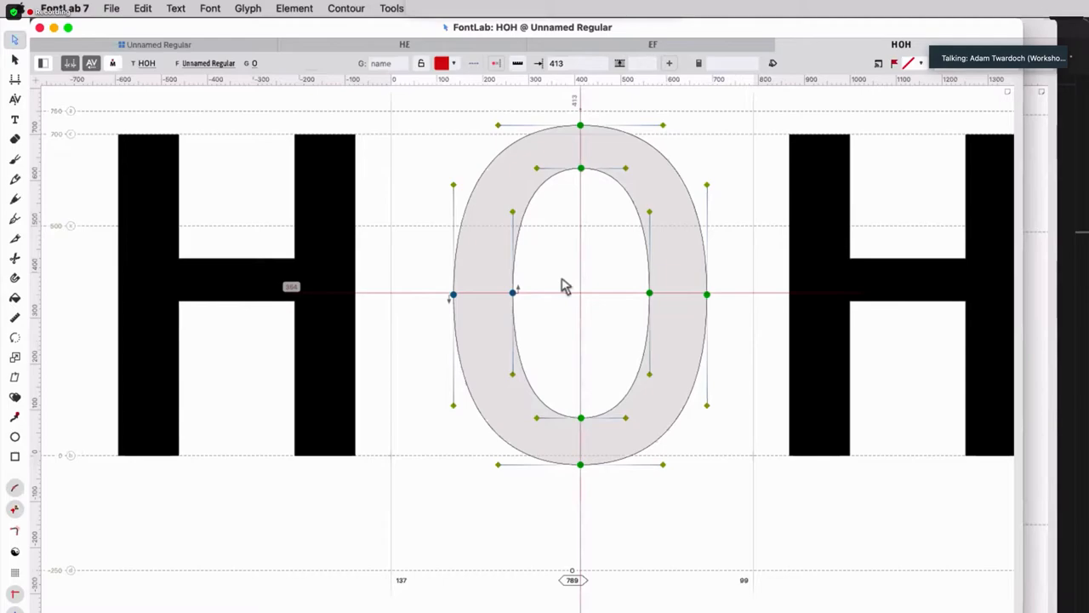
{"action": "mouse_move", "coordinate": [415, 299]}
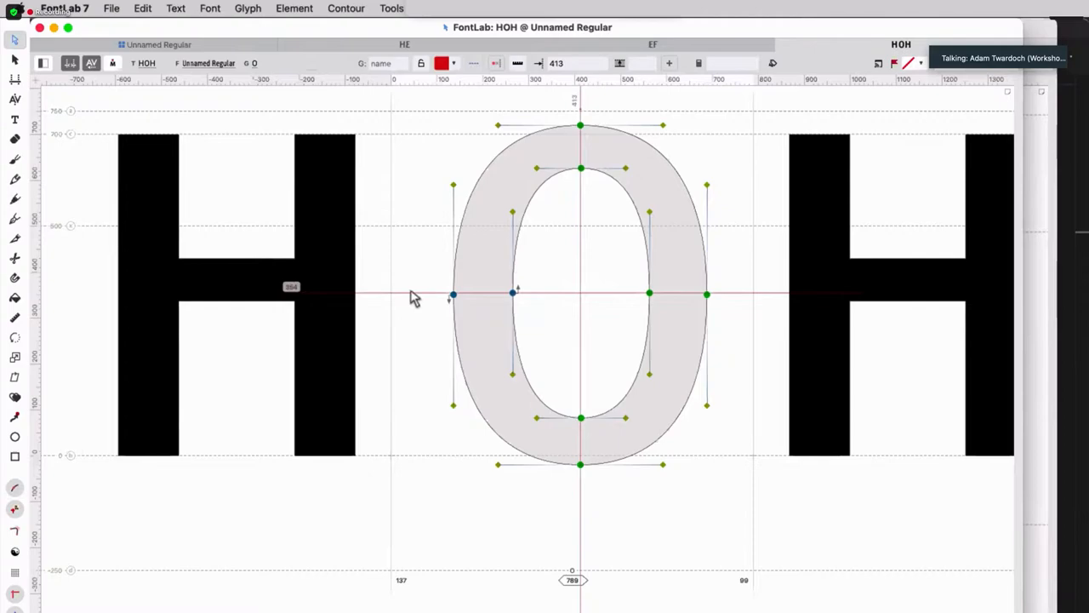
{"action": "mouse_move", "coordinate": [398, 311]}
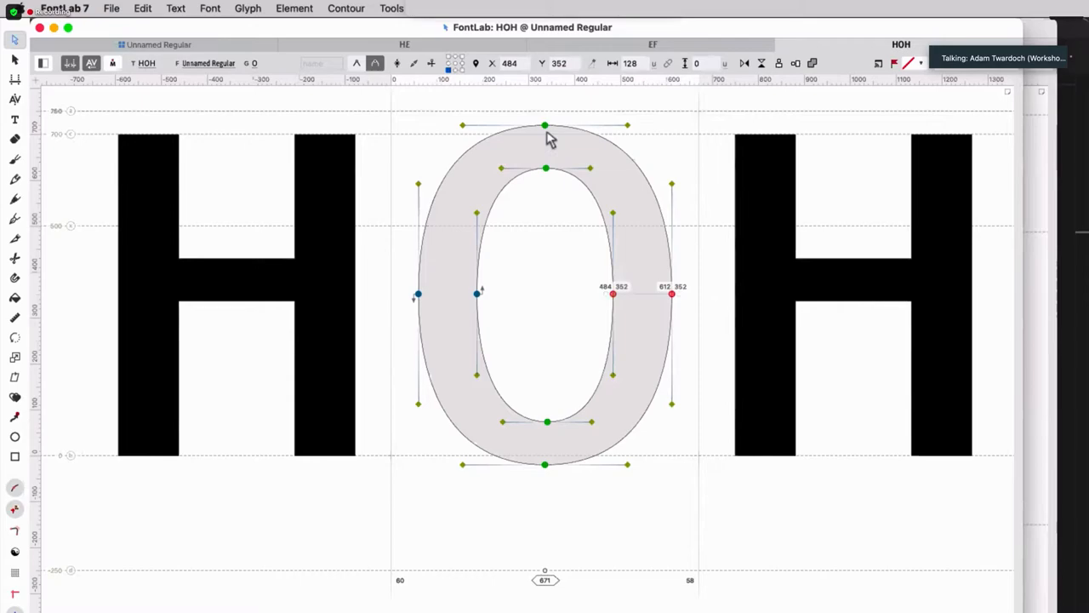
{"action": "mouse_move", "coordinate": [516, 309]}
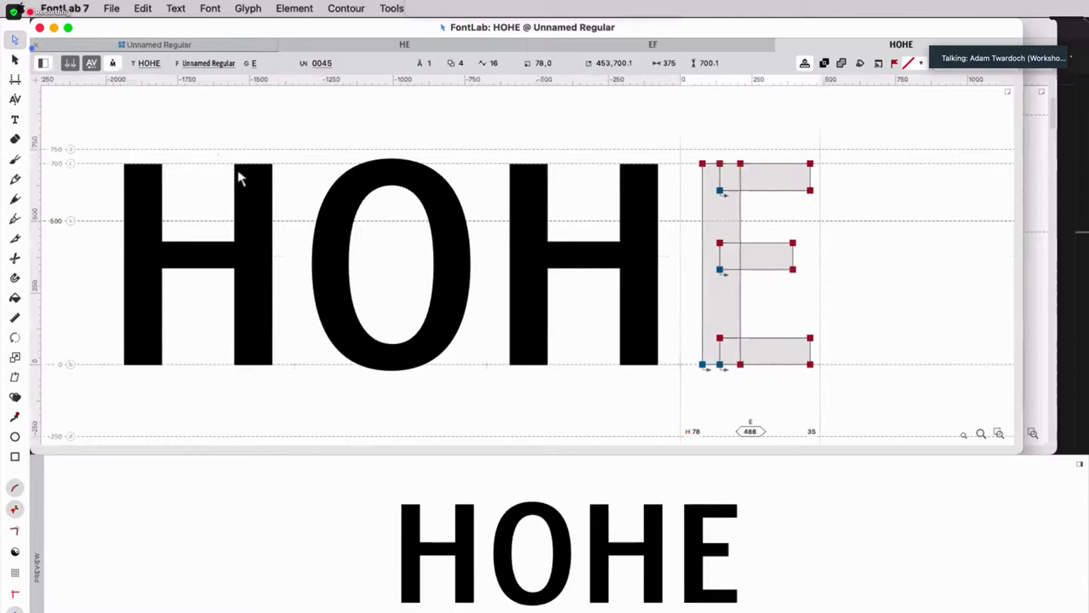
- Open the top menu bar while the HOHE text tab is shown
{"action": "left_click", "coordinate": [345, 8]}
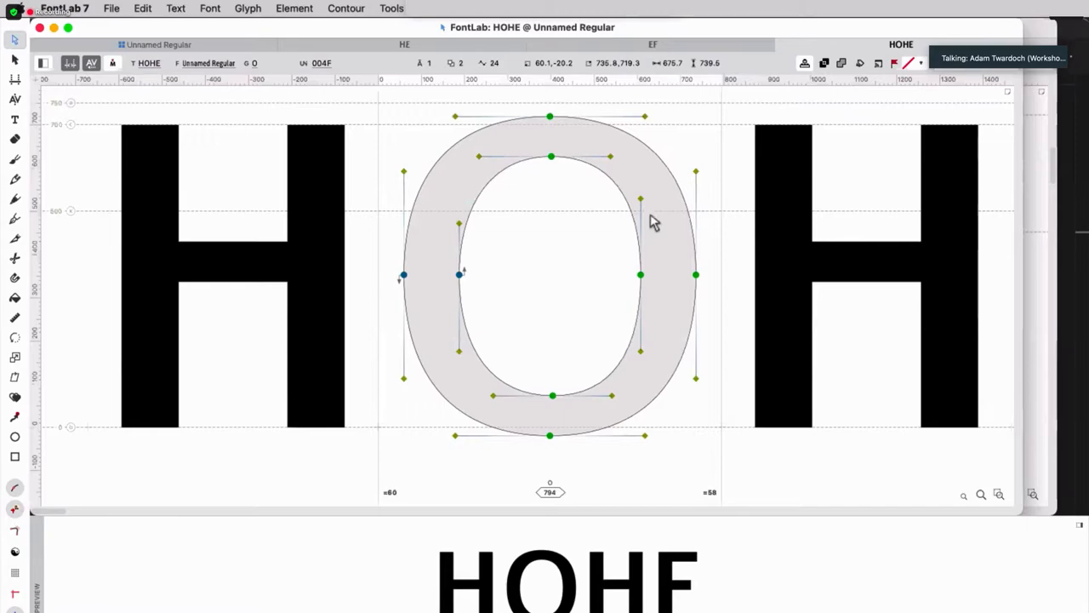
{"action": "mouse_move", "coordinate": [462, 245]}
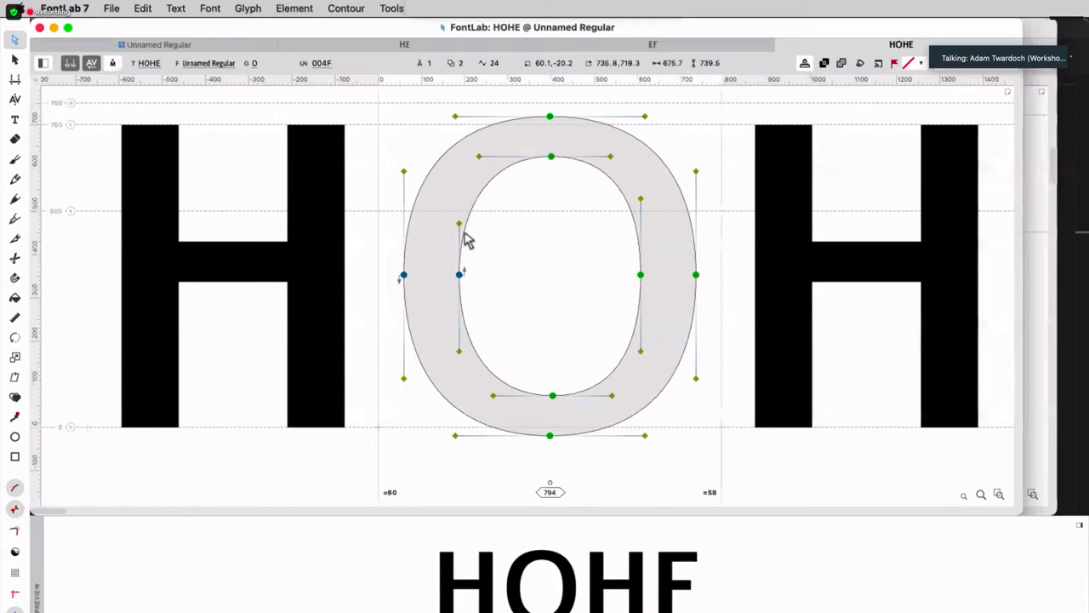
{"action": "mouse_move", "coordinate": [511, 268]}
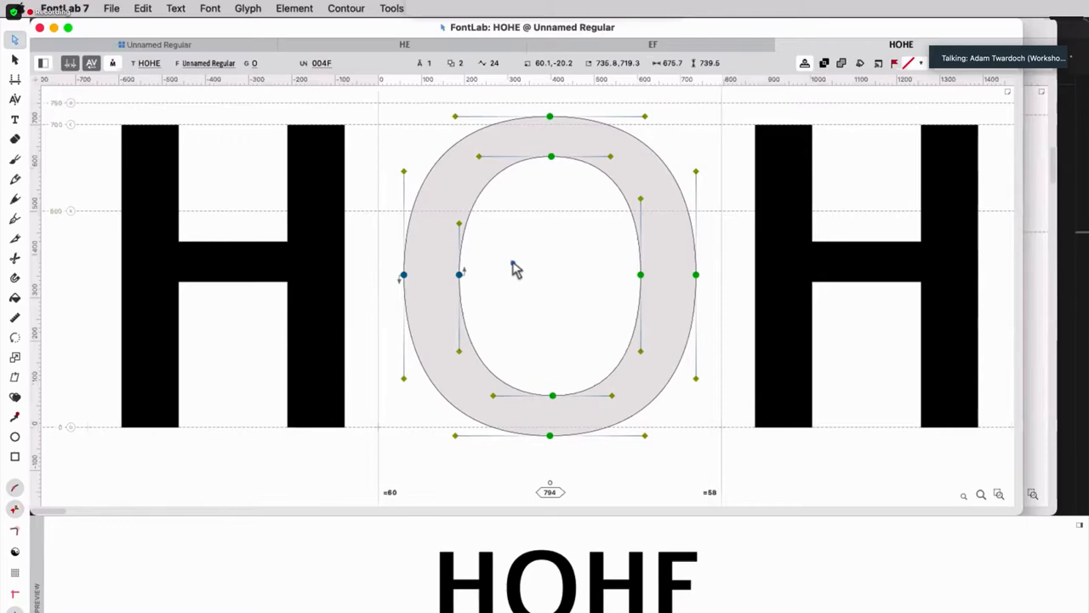
- Apply Contour > Balance to the O's curve handles, then preview the filled HOHE glyphs
{"action": "left_click", "coordinate": [346, 8]}
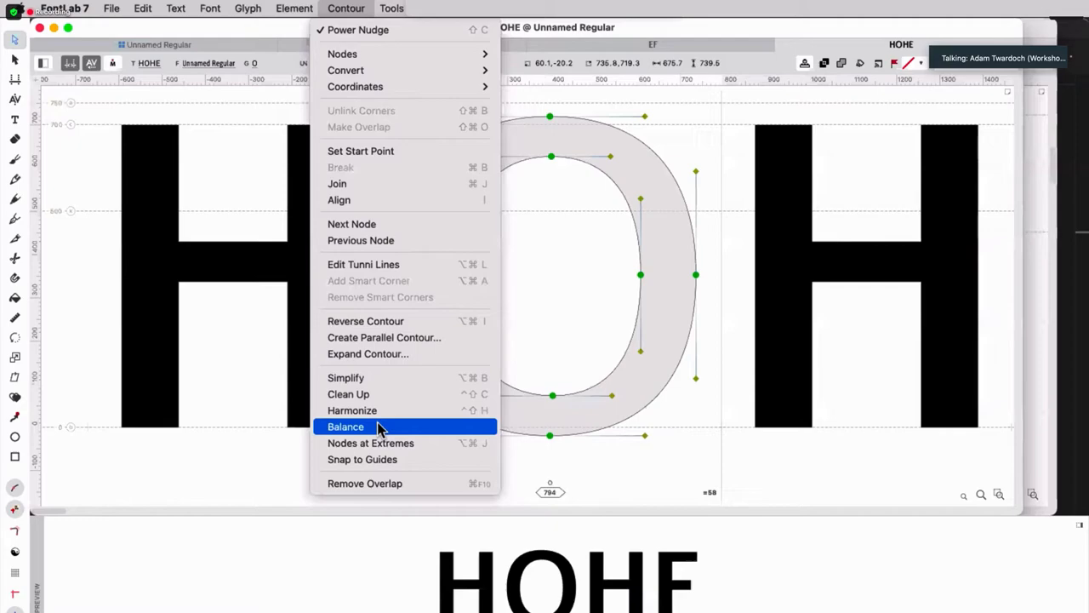
{"action": "left_click", "coordinate": [346, 427]}
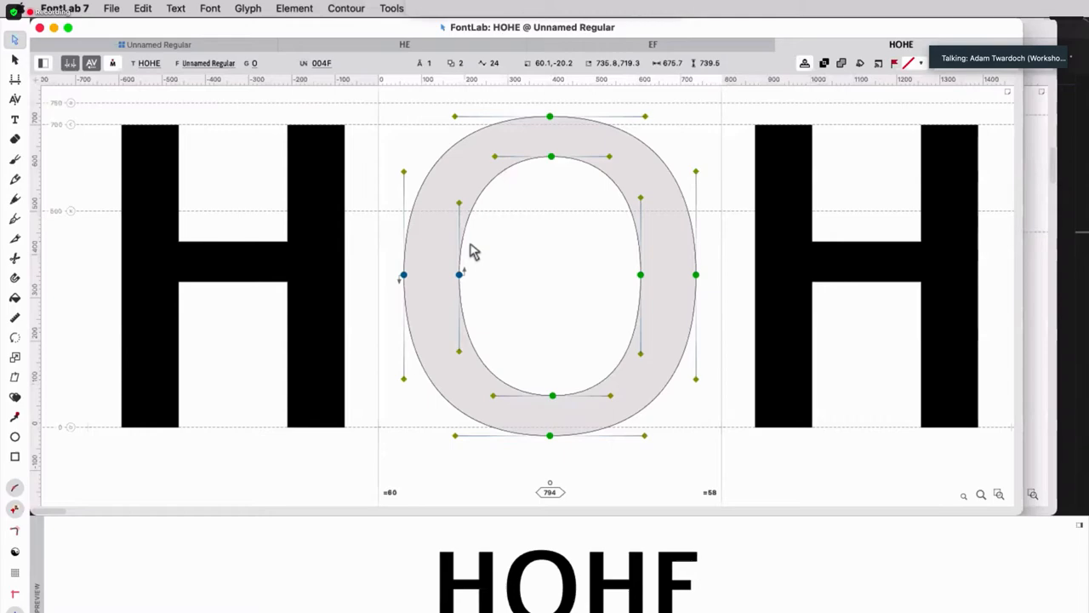
{"action": "mouse_move", "coordinate": [461, 200]}
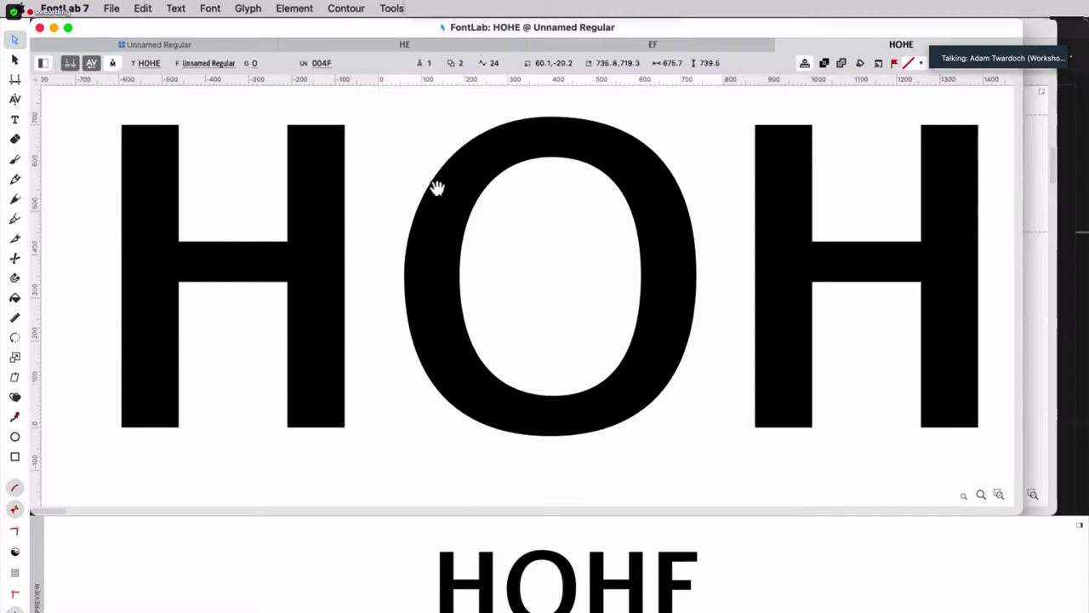
{"action": "left_click", "coordinate": [544, 272]}
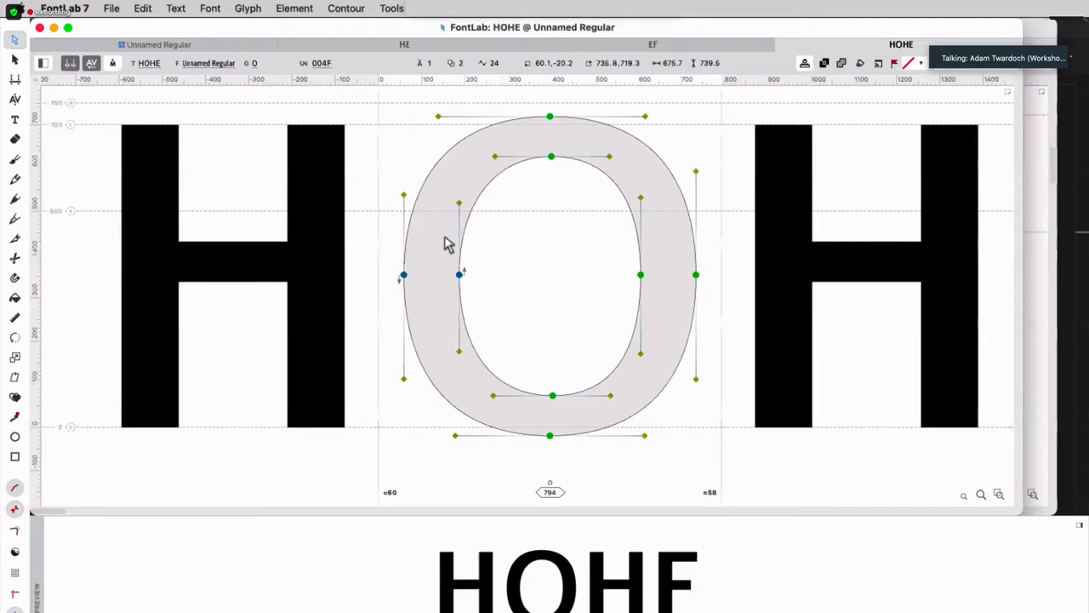
- Repeat the O glyph via Text > Repeat Glyph so the text reads HOOHE
{"action": "left_click", "coordinate": [175, 9]}
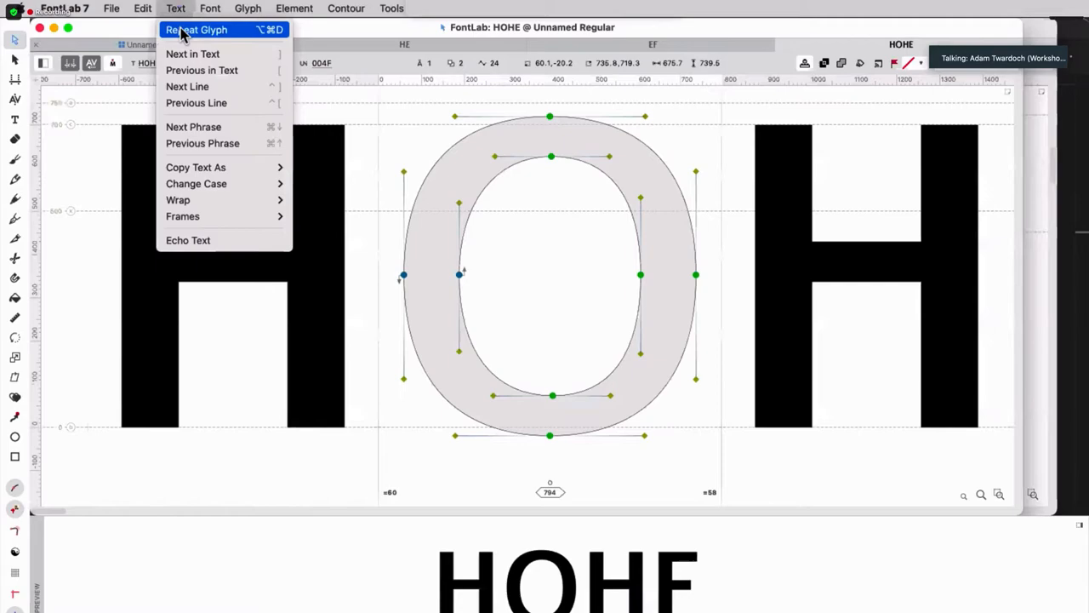
{"action": "left_click", "coordinate": [200, 29]}
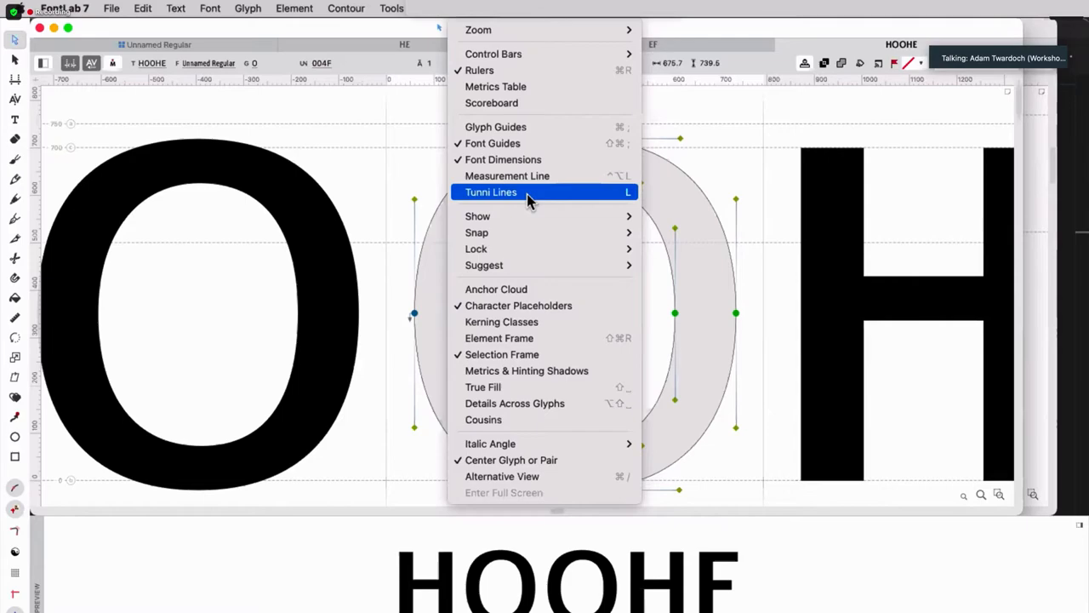
- Enable View > Tunni Lines to display the O's curve tension lines
{"action": "left_click", "coordinate": [490, 192]}
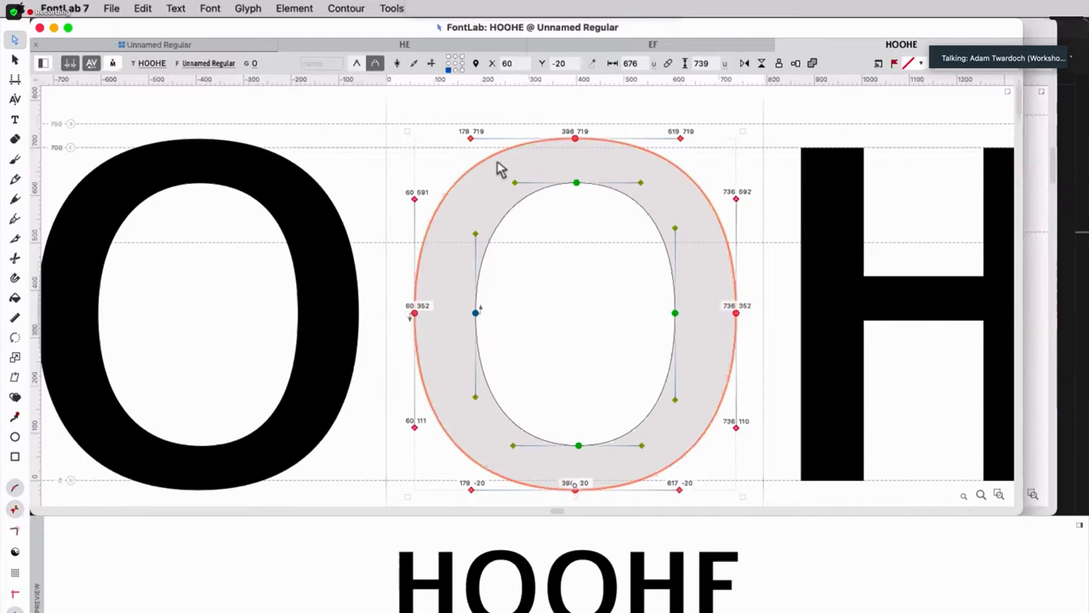
- Select the O's inner contour and start Contour > Edit Tunni Lines
{"action": "left_click", "coordinate": [345, 8]}
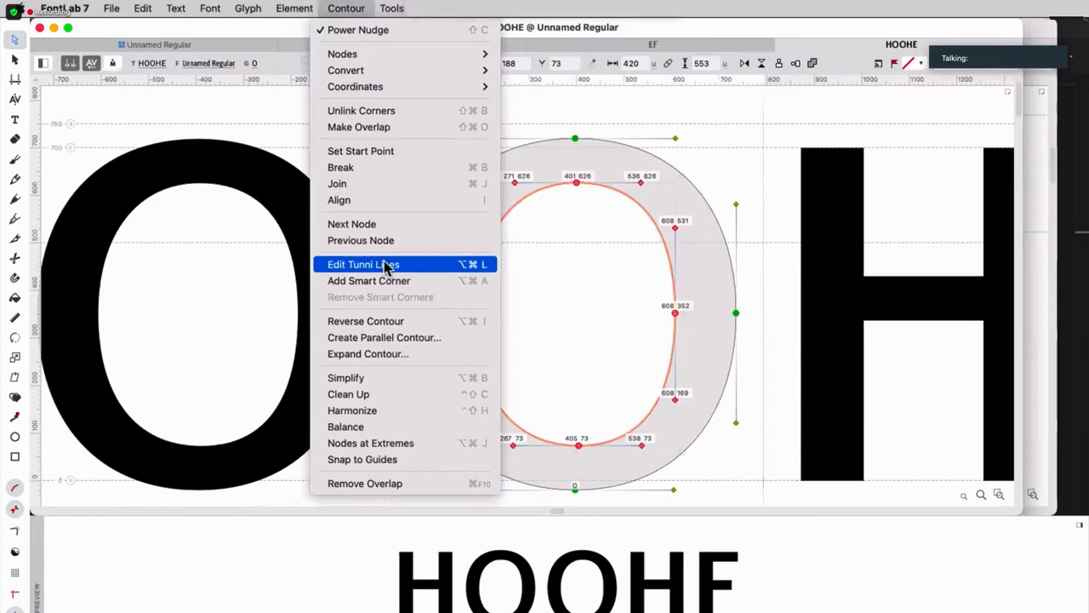
{"action": "left_click", "coordinate": [364, 264]}
{"action": "type", "text": "TypoDay"}
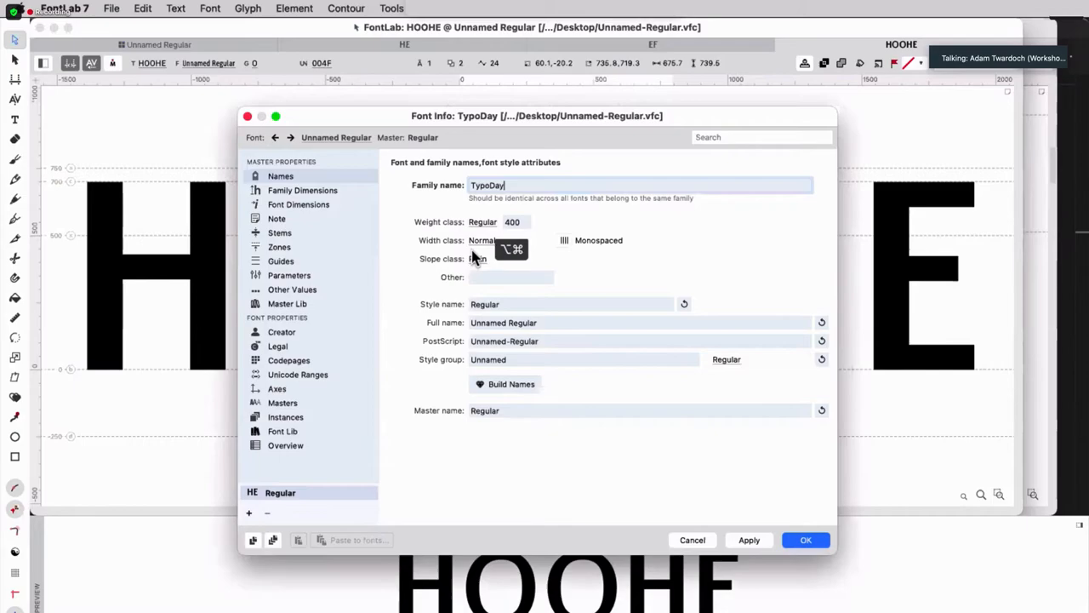
- Review width and slope class choices for family TypoDay in Font Info Names, then confirm
{"action": "left_click", "coordinate": [478, 259]}
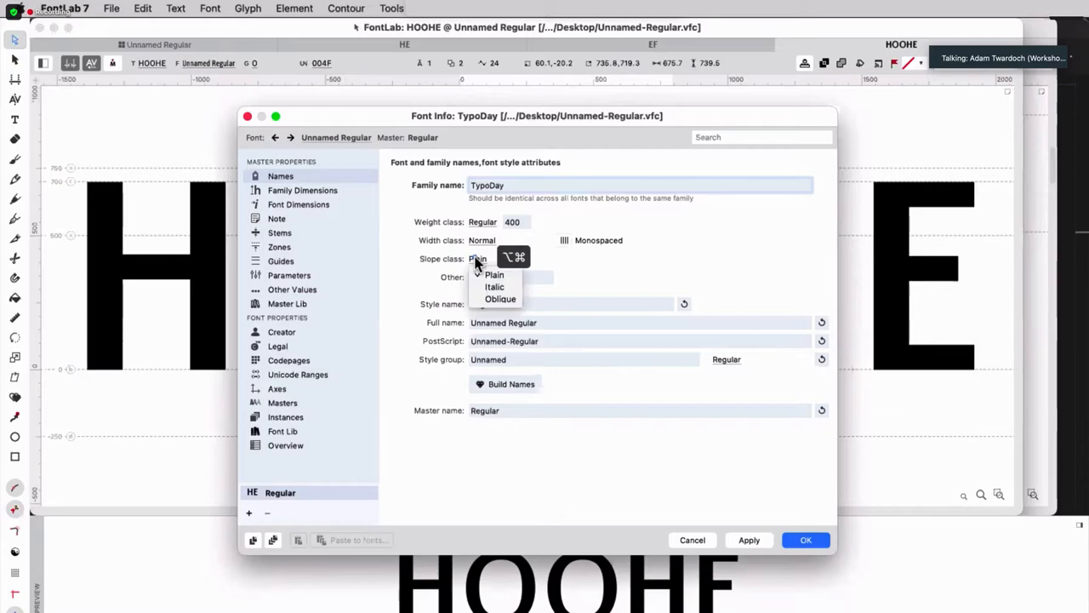
{"action": "left_click", "coordinate": [493, 274]}
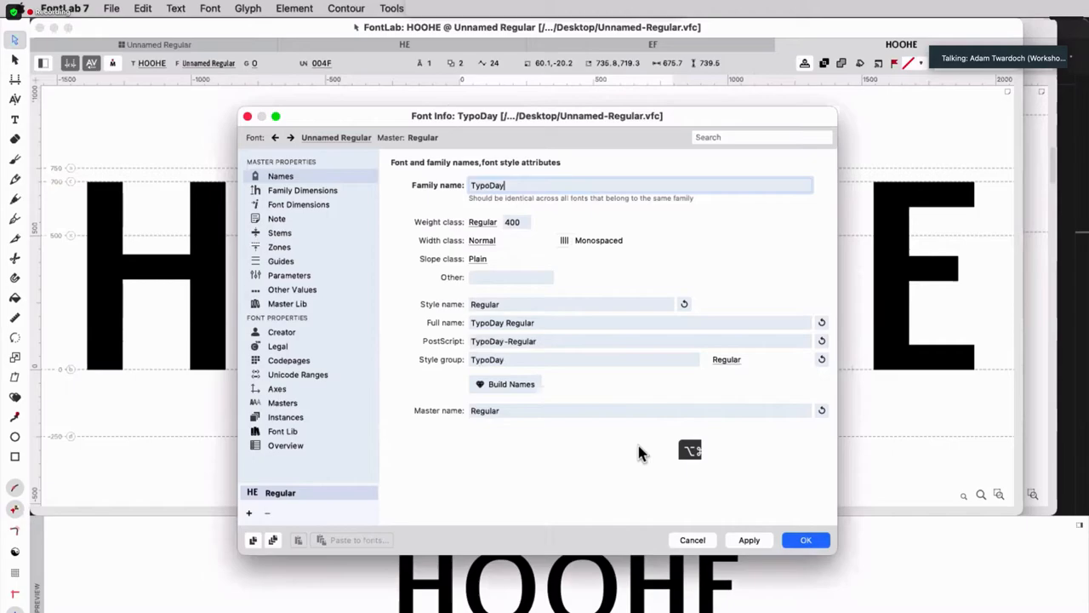
{"action": "left_click", "coordinate": [804, 539]}
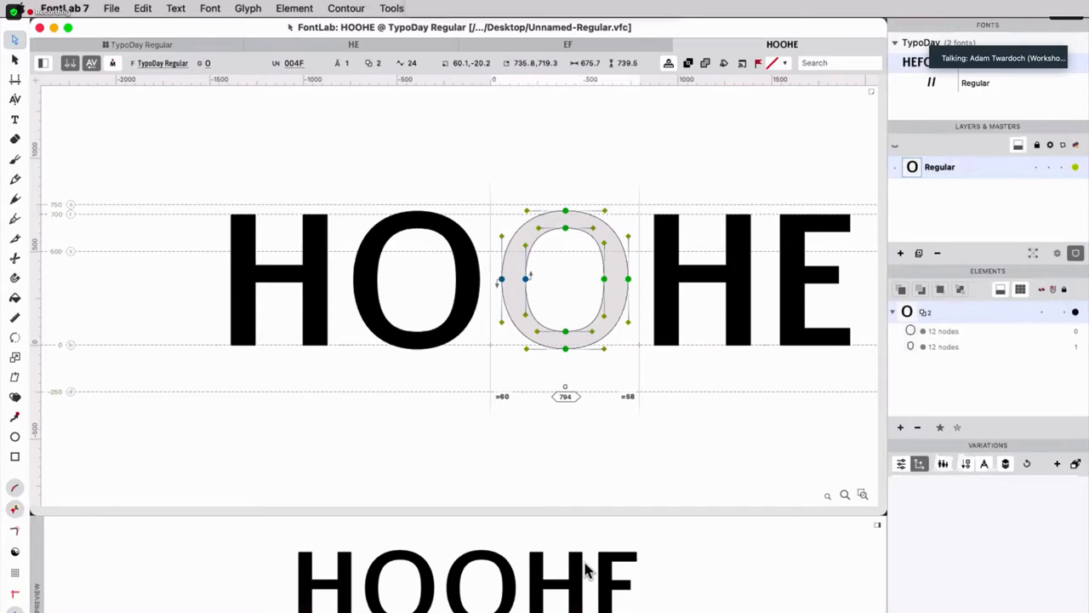
{"action": "mouse_move", "coordinate": [516, 176]}
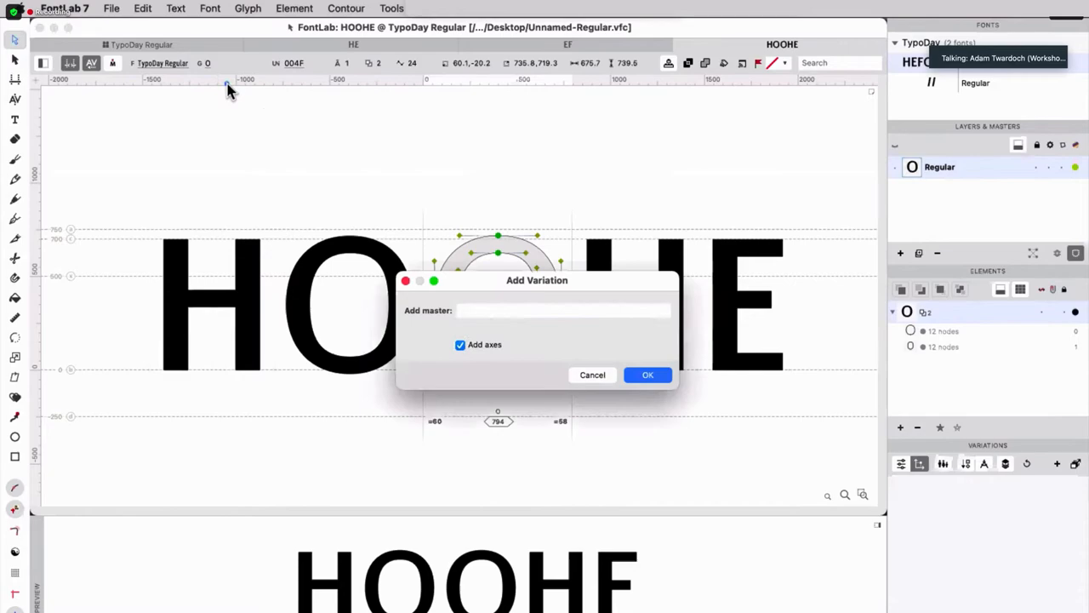
- Name the new variation master 'Condensed' in Add Variation and confirm
{"action": "type", "text": "Cond"}
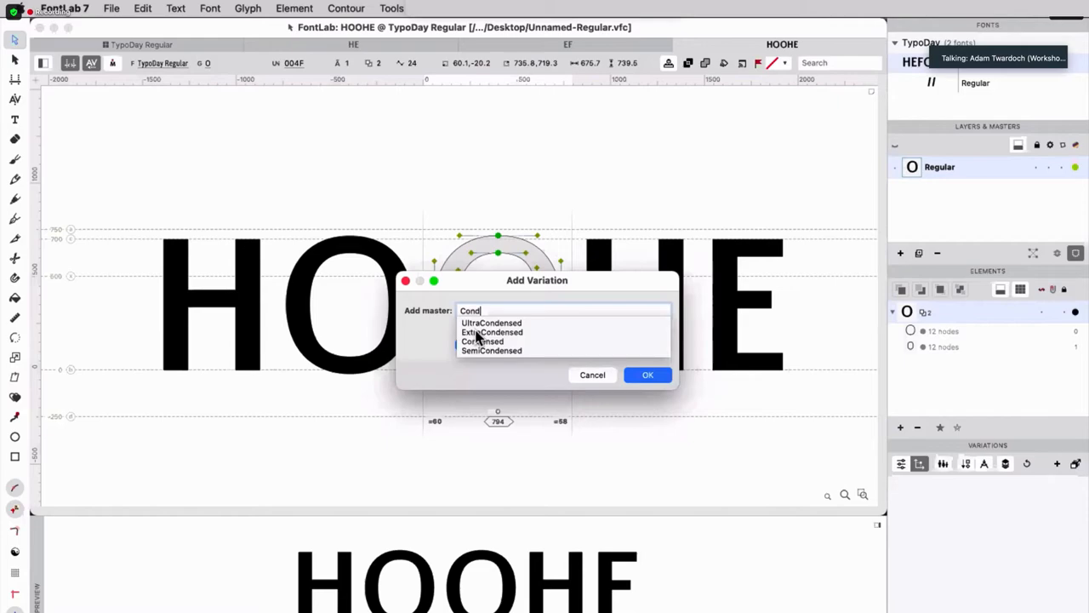
{"action": "left_click", "coordinate": [647, 374]}
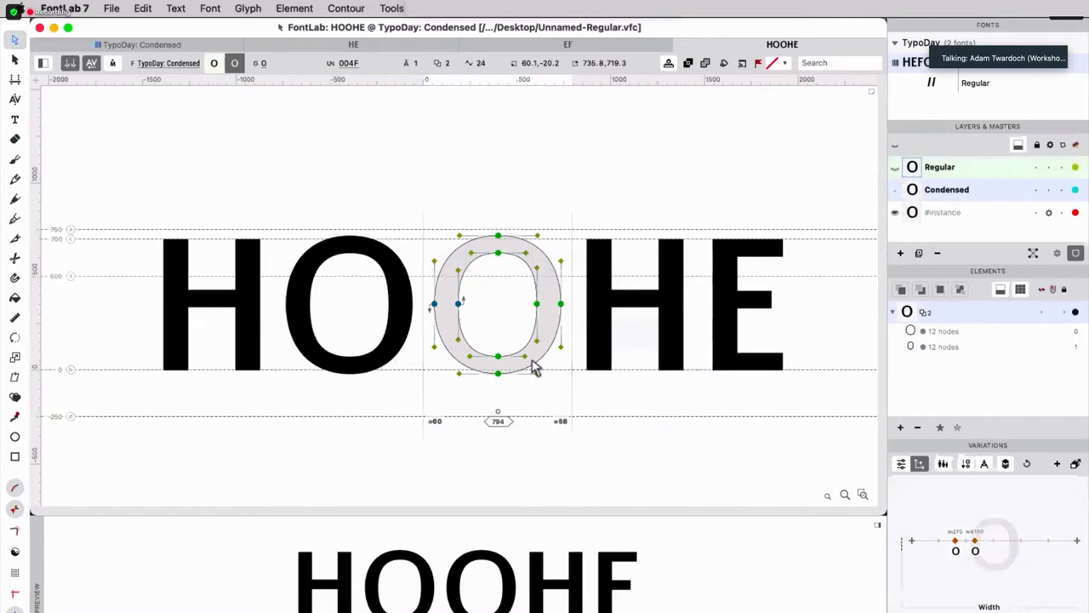
{"action": "left_click", "coordinate": [946, 188]}
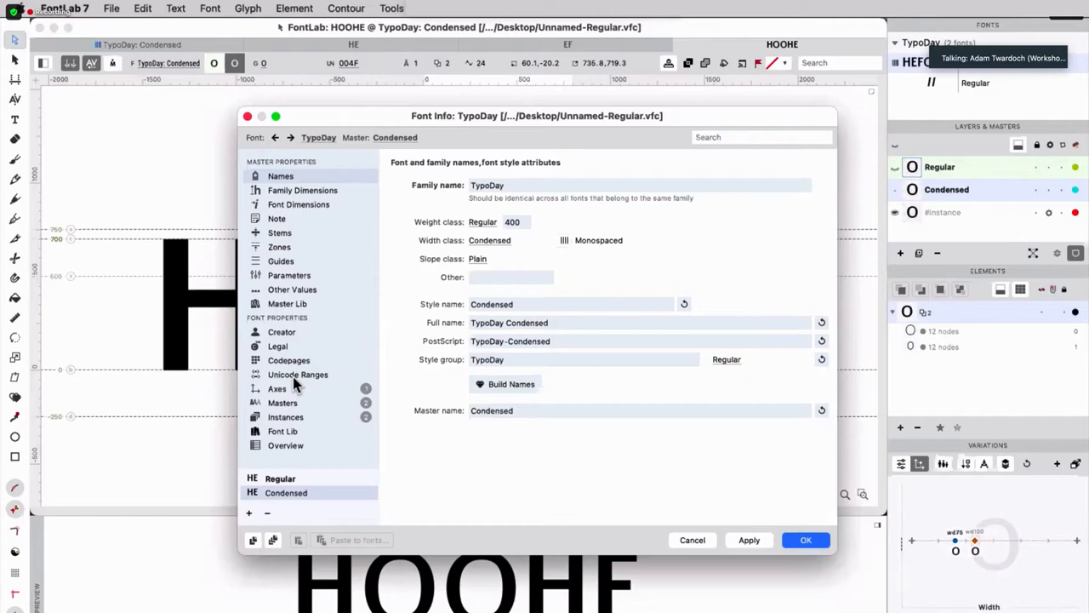
{"action": "mouse_move", "coordinate": [587, 558]}
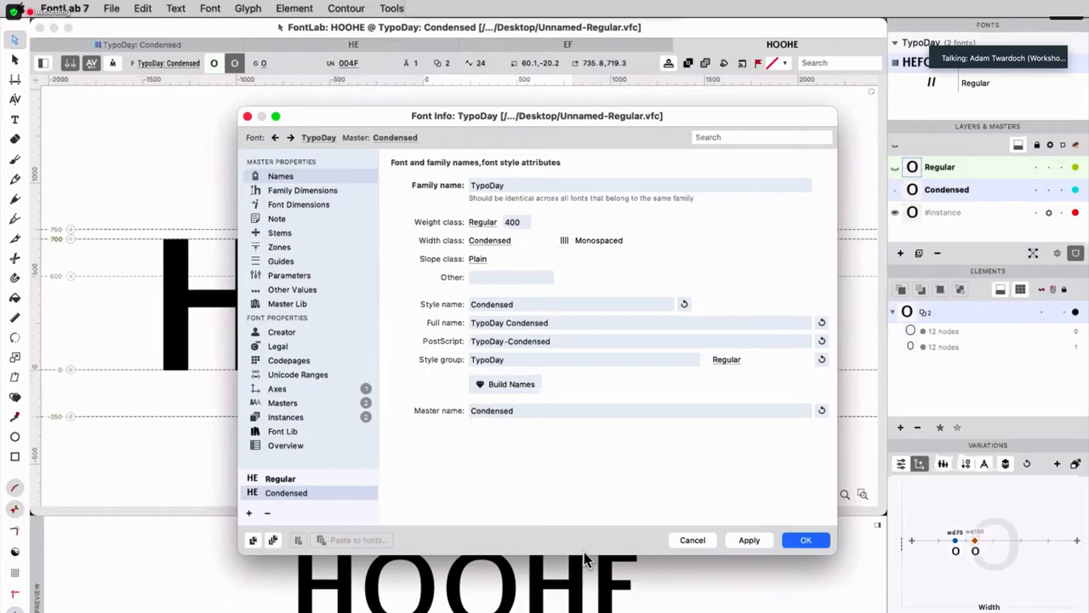
- Accept the Condensed master's Font Info with full name TypoDay Condensed
{"action": "left_click", "coordinate": [805, 539]}
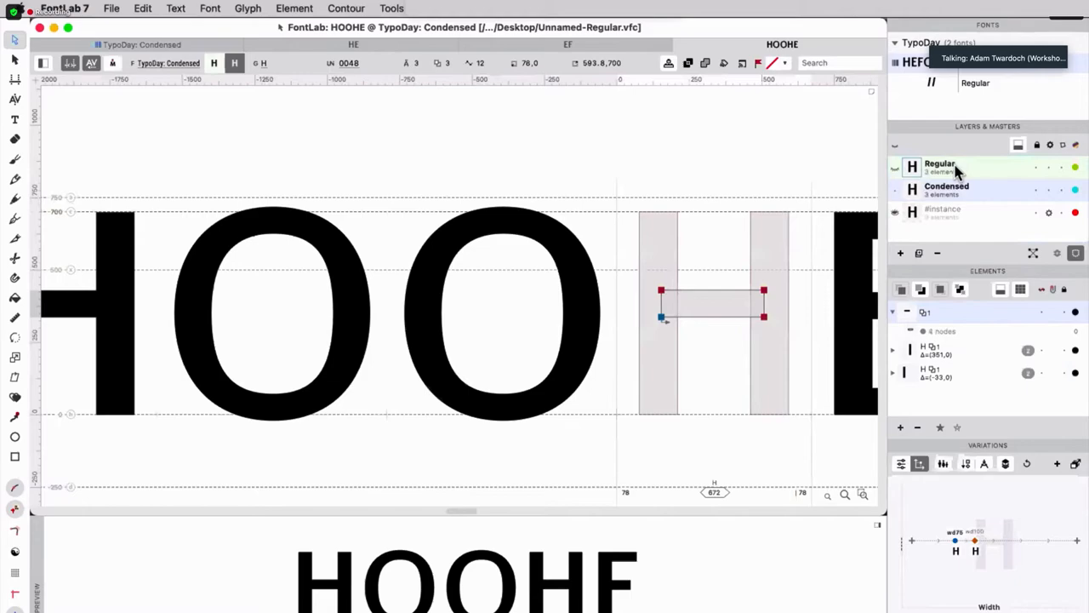
- Show the Regular master as a reference while condensing the H
{"action": "left_click", "coordinate": [346, 9]}
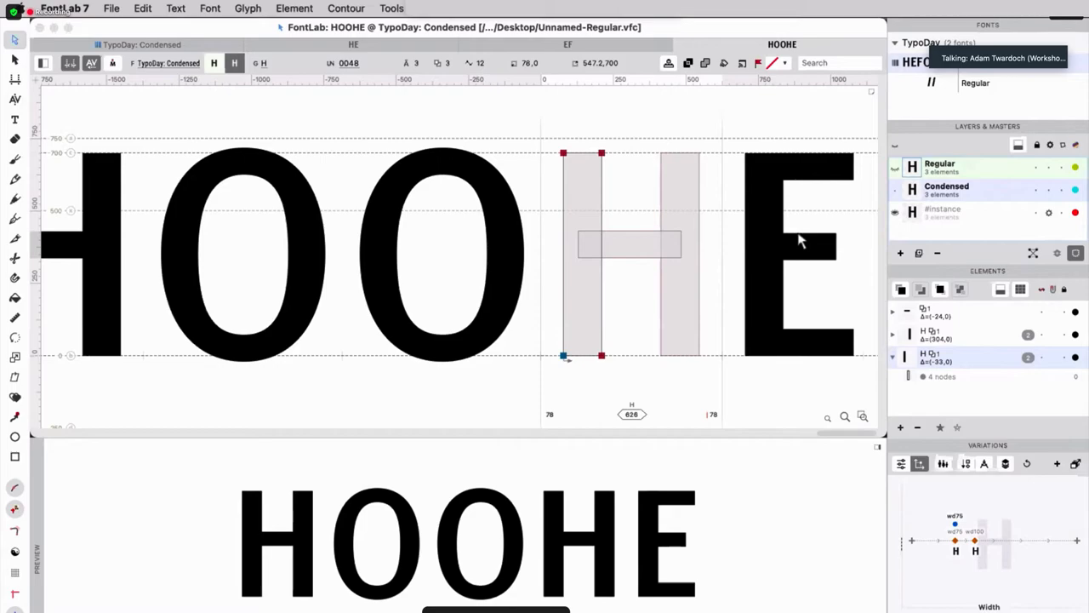
- Select nodes on the O's contours in HOOHE, checking the Condensed master along the way
{"action": "left_click", "coordinate": [971, 167]}
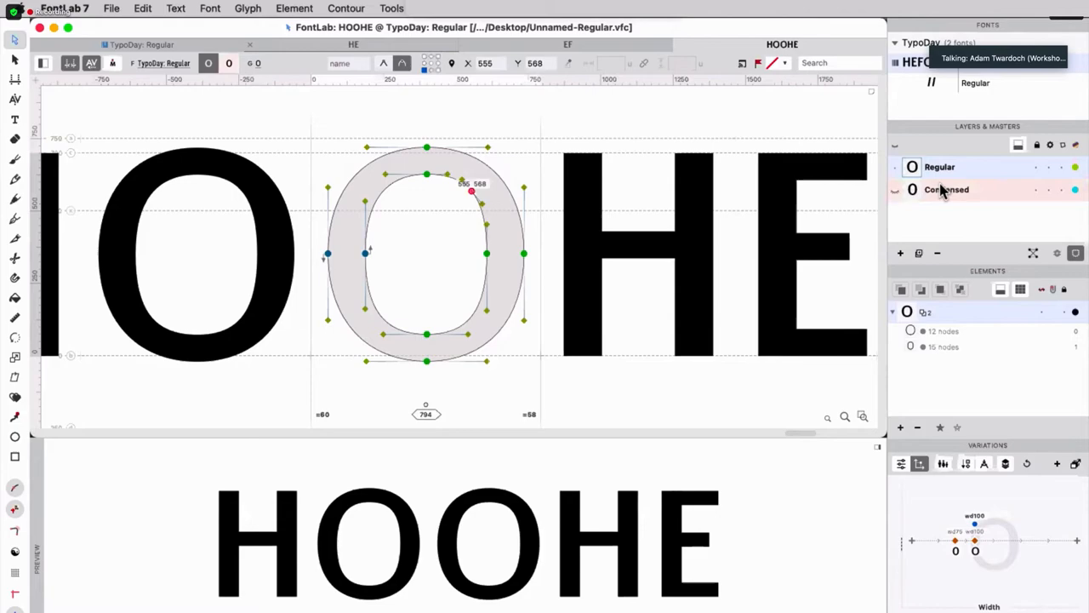
{"action": "left_click", "coordinate": [143, 9]}
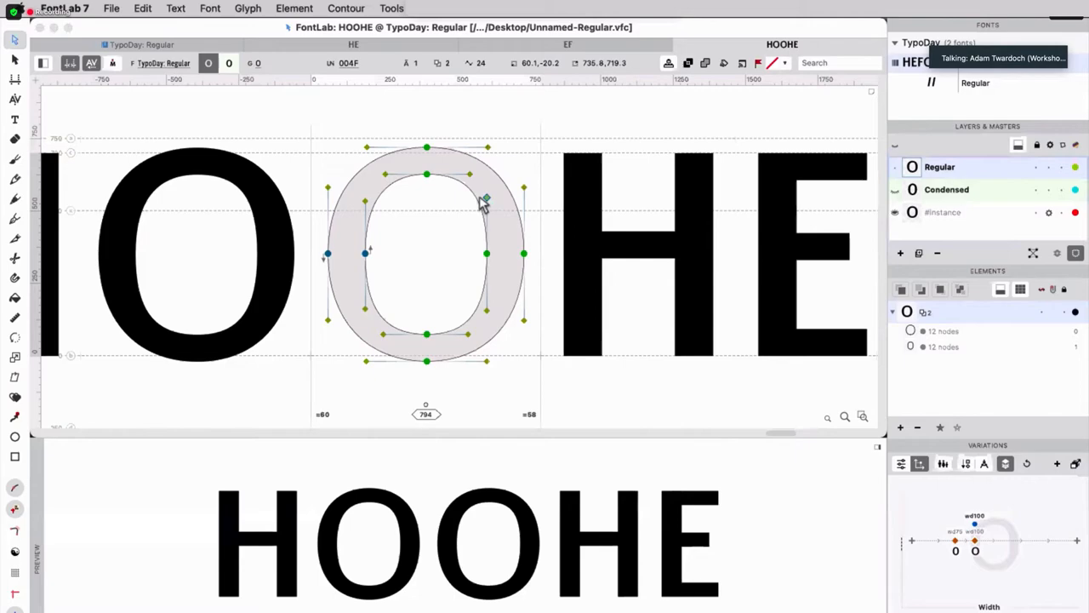
{"action": "left_click", "coordinate": [947, 189]}
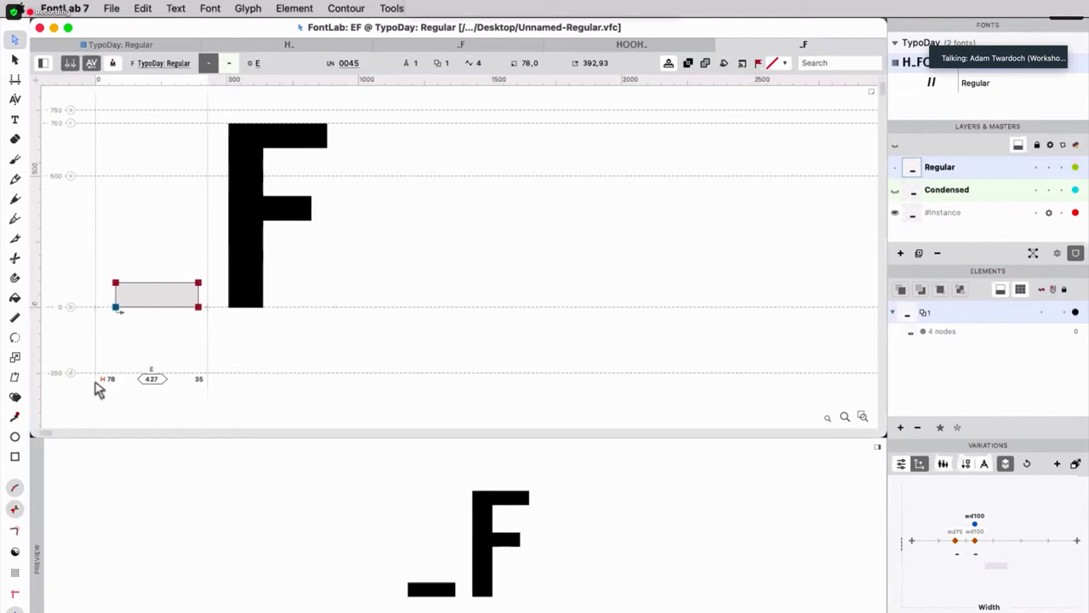
{"action": "mouse_move", "coordinate": [251, 174]}
{"action": "type", "text": "F"}
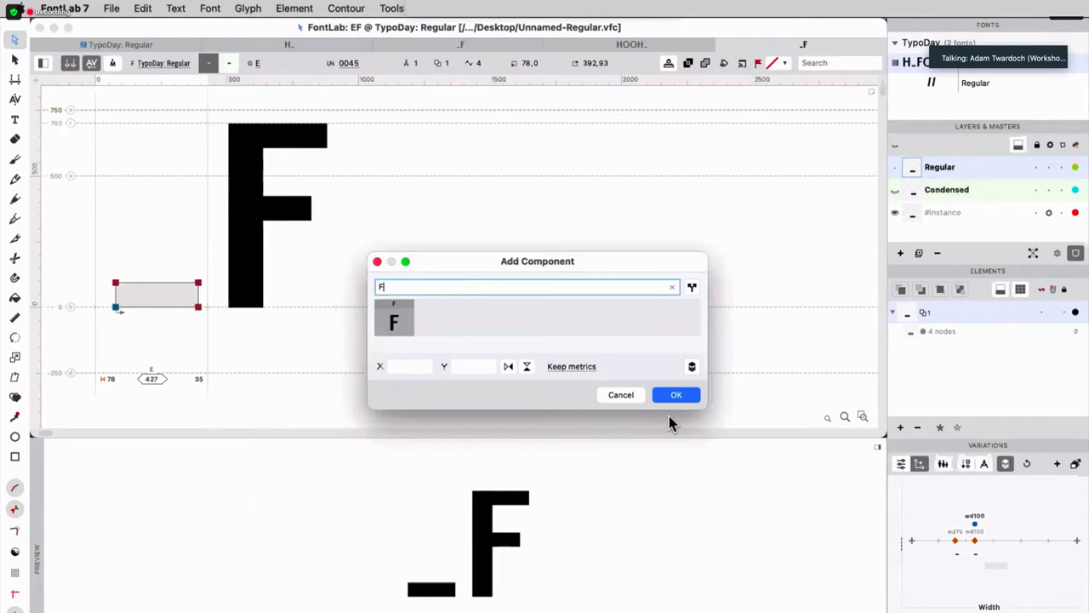
- Add glyph F as a component inside the E
{"action": "left_click", "coordinate": [675, 394]}
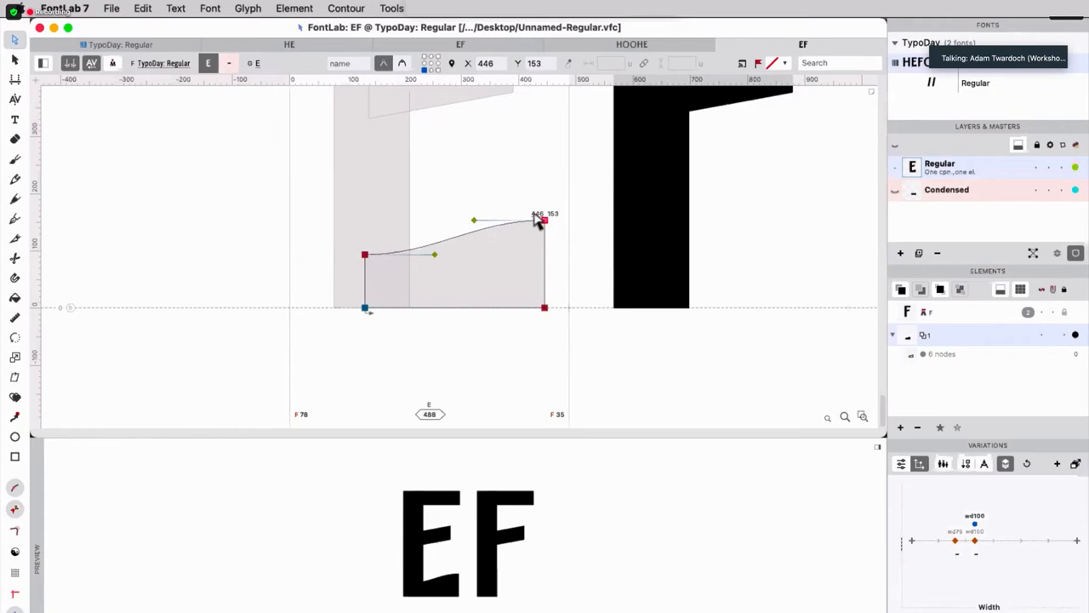
- Raise the bottom bar's top-right node to curve its top edge upward
{"action": "left_click_drag", "start_coordinate": [543, 219], "coordinate": [544, 189]}
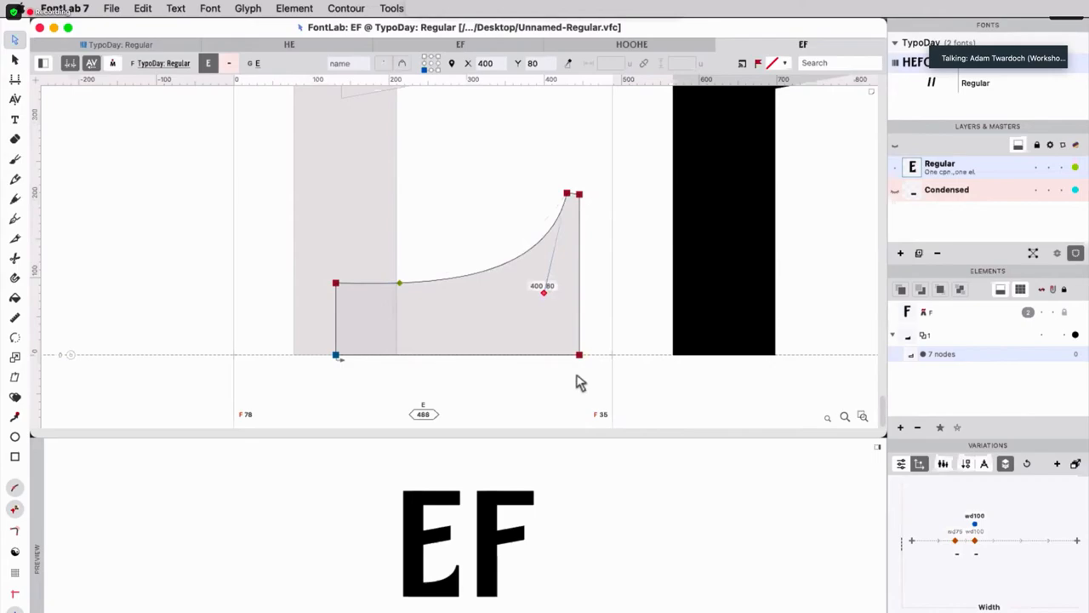
- Add a node on the bar's bottom edge and curve that edge below the baseline
{"action": "left_click", "coordinate": [507, 354]}
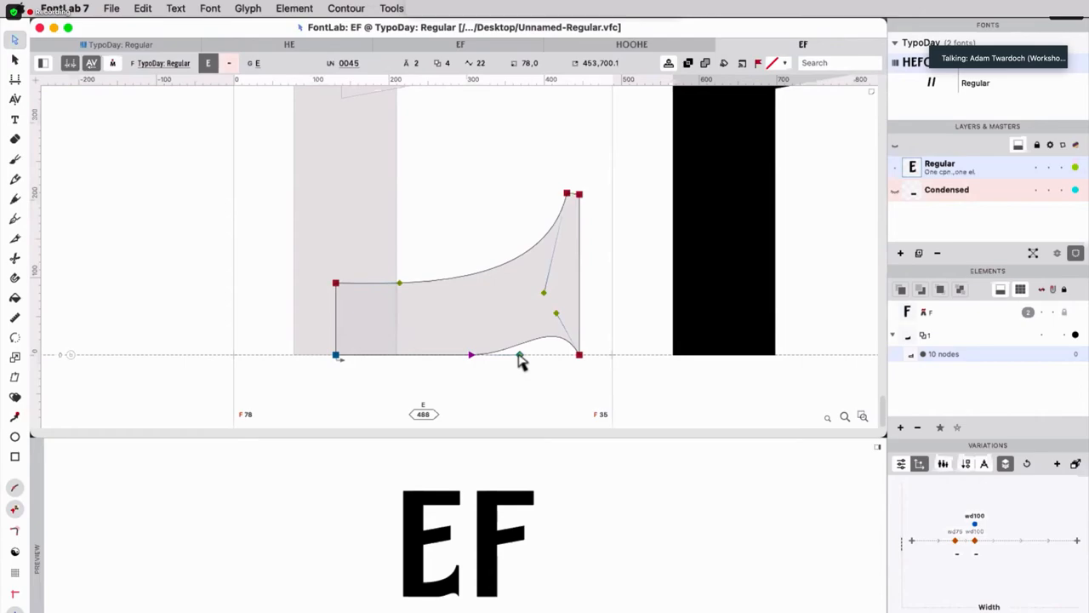
{"action": "left_click_drag", "start_coordinate": [519, 355], "coordinate": [462, 369]}
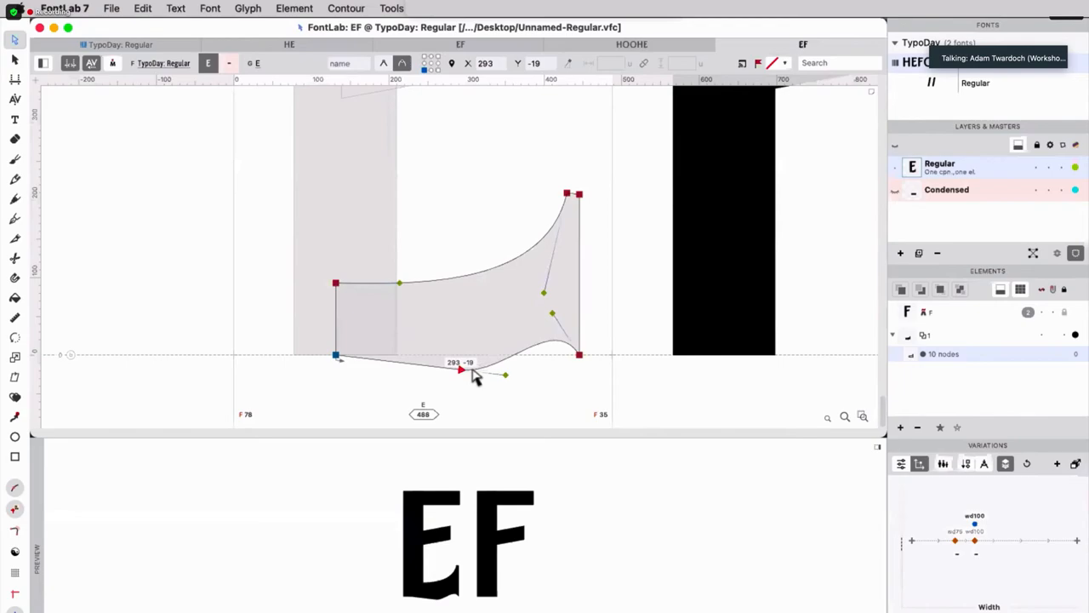
{"action": "left_click_drag", "start_coordinate": [462, 368], "coordinate": [472, 364]}
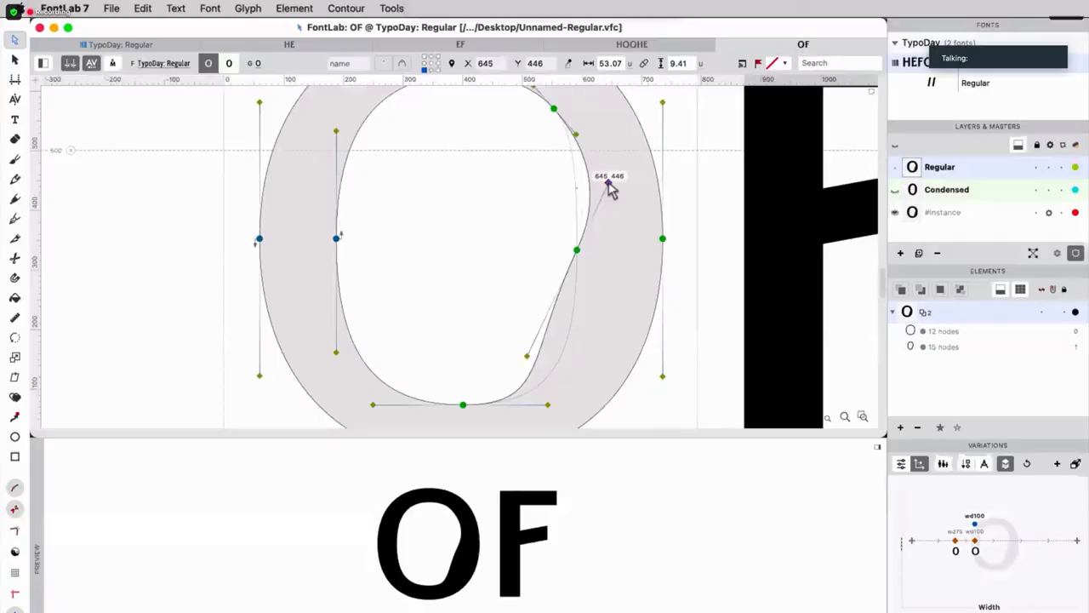
- Drag the counter's upper-right and right-side handles to tilt the O's inner contour
{"action": "left_click_drag", "start_coordinate": [609, 175], "coordinate": [514, 159]}
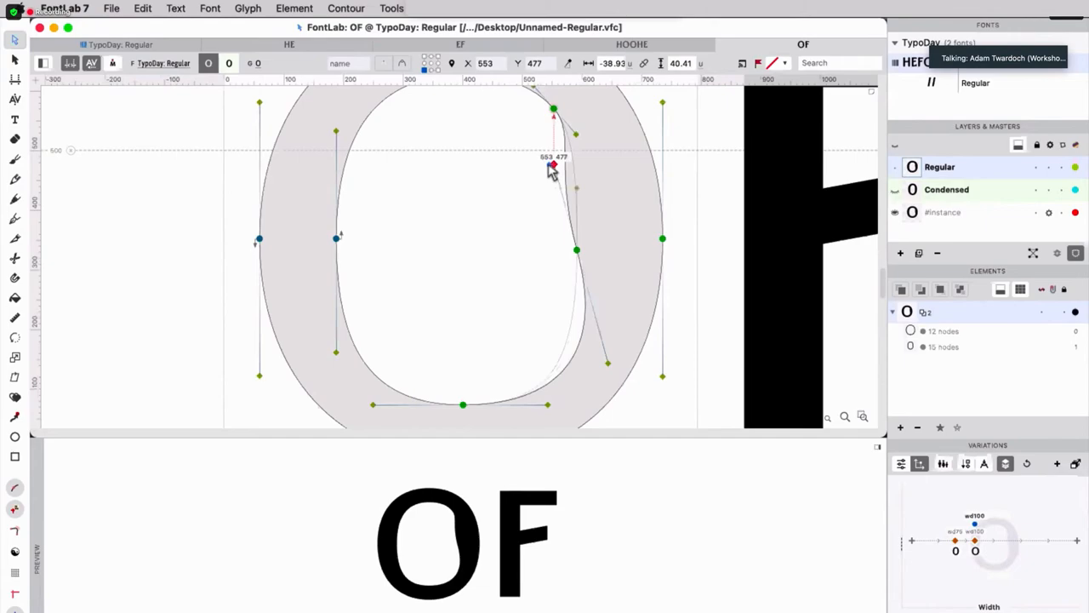
{"action": "left_click_drag", "start_coordinate": [553, 162], "coordinate": [594, 162]}
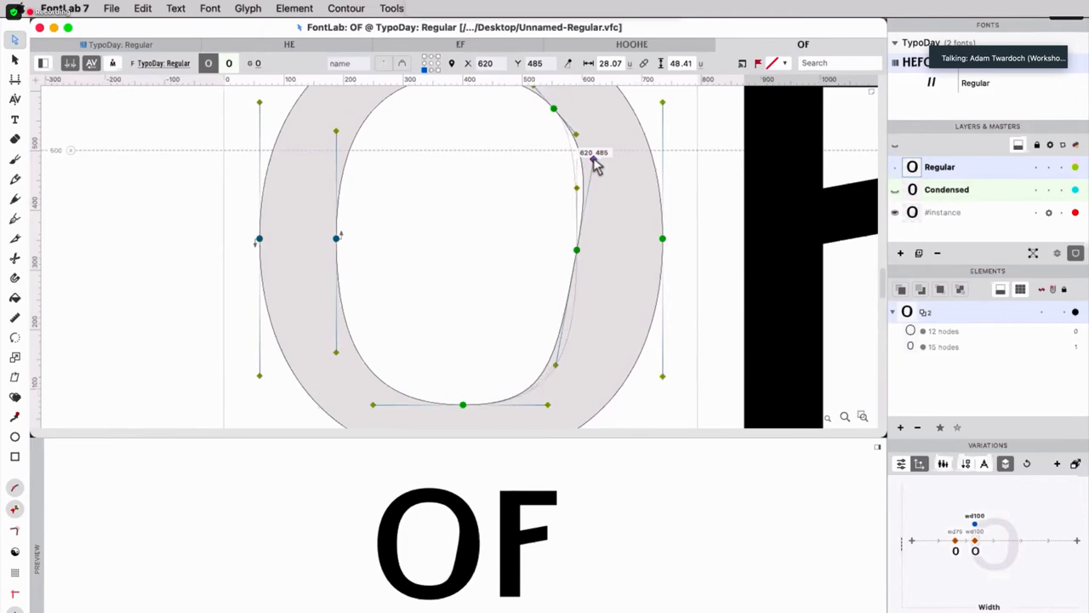
{"action": "left_click_drag", "start_coordinate": [594, 157], "coordinate": [597, 196]}
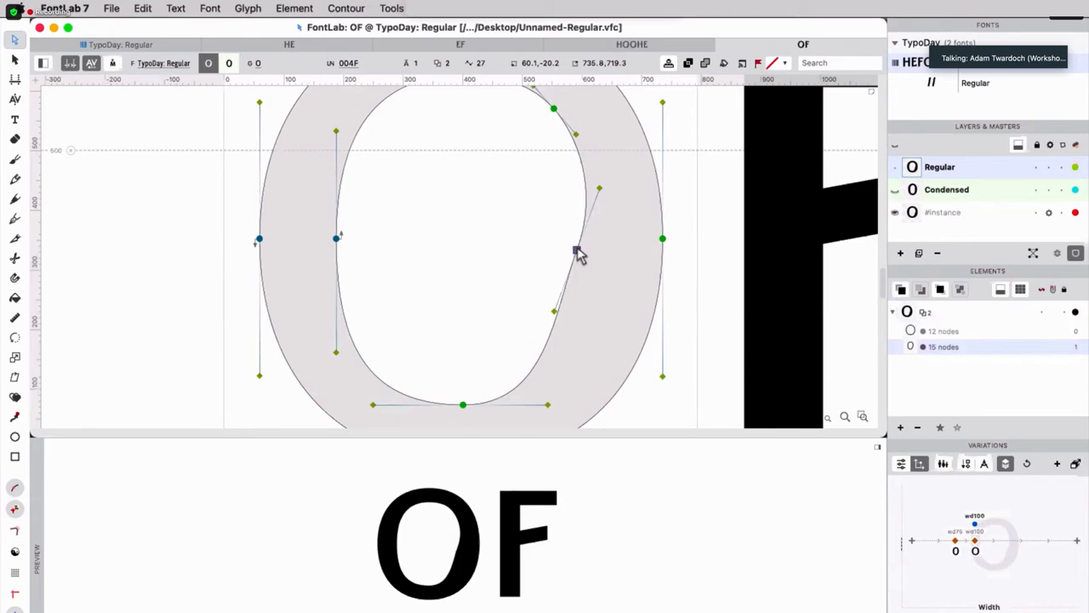
{"action": "left_click", "coordinate": [577, 250]}
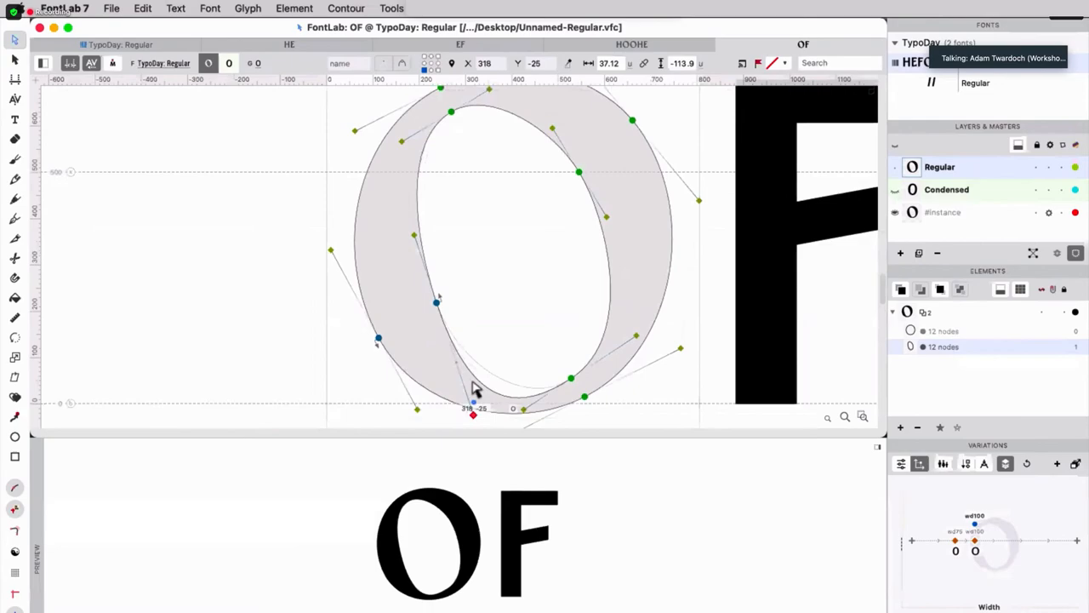
- Harmonize the O's contours from the contour menu for smoother curve joins
{"action": "left_click", "coordinate": [346, 8]}
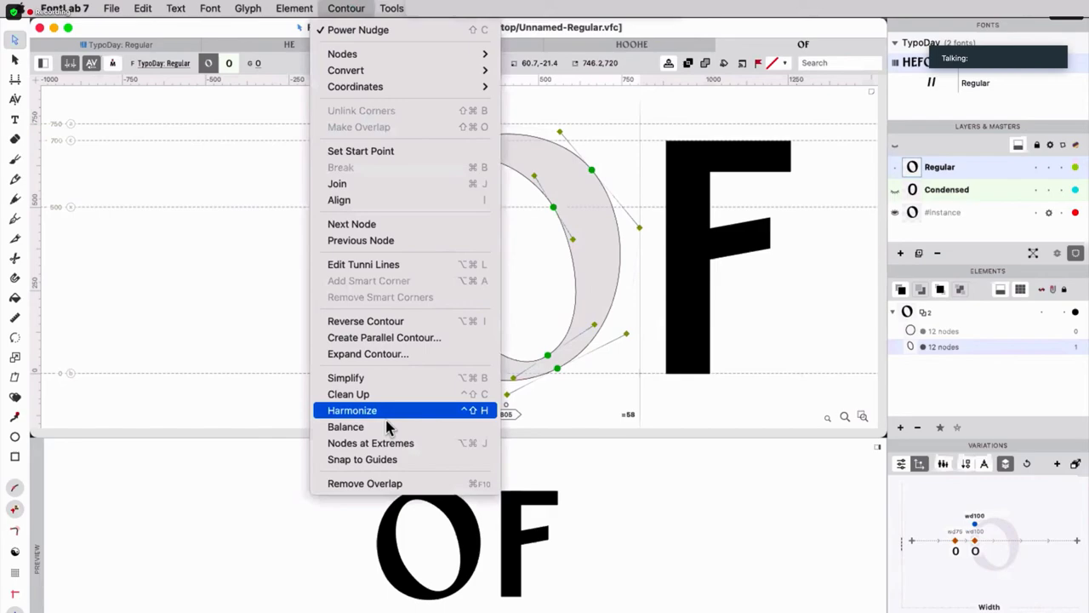
{"action": "left_click", "coordinate": [352, 410]}
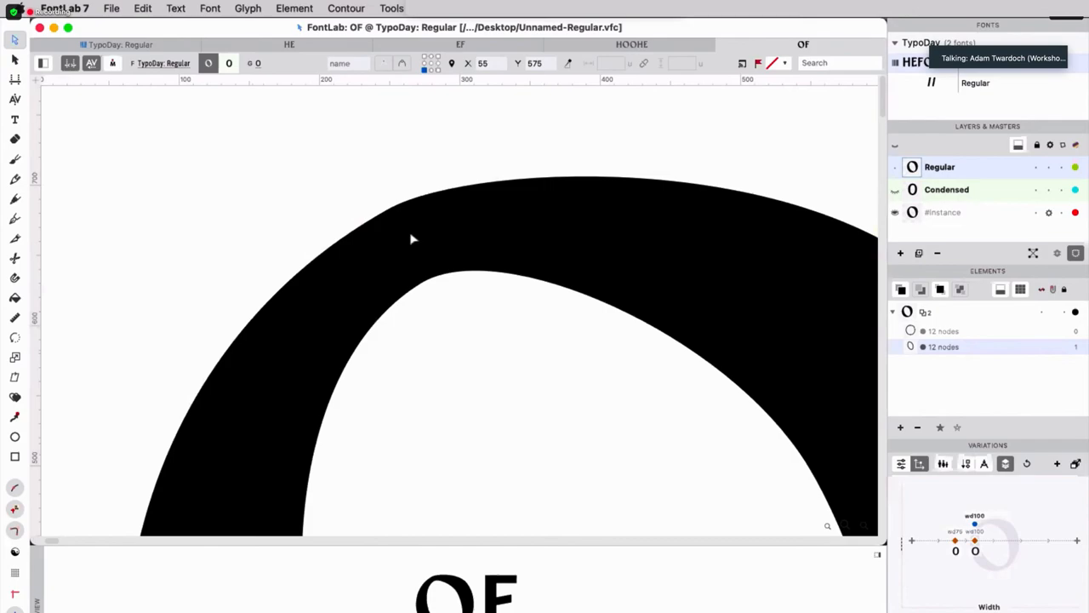
- Convert the upper-left node on the O's outer contour into a genius node
{"action": "right_click", "coordinate": [385, 209]}
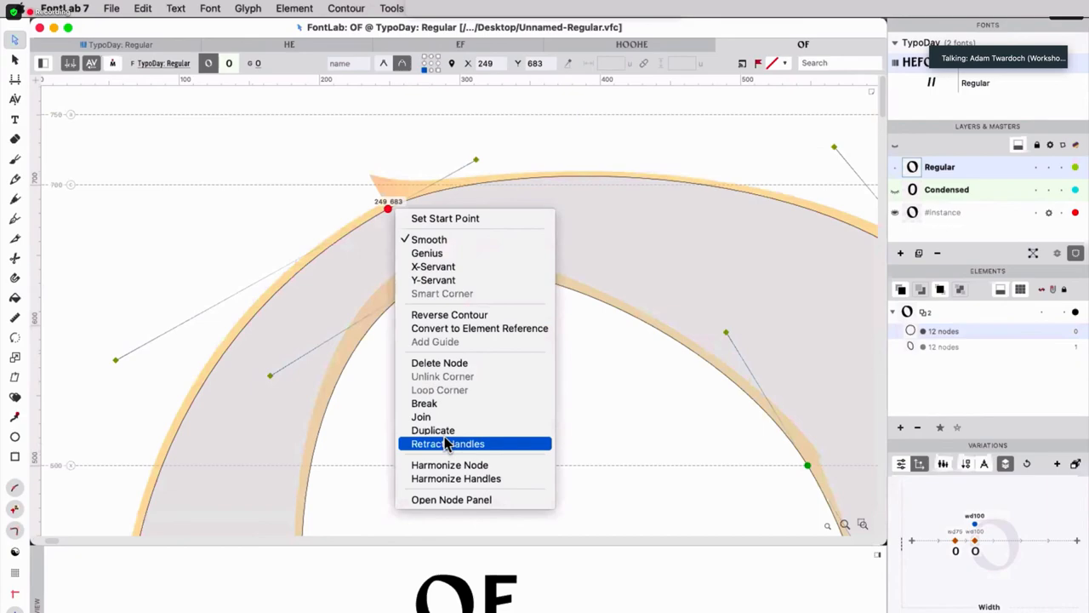
{"action": "left_click", "coordinate": [450, 443]}
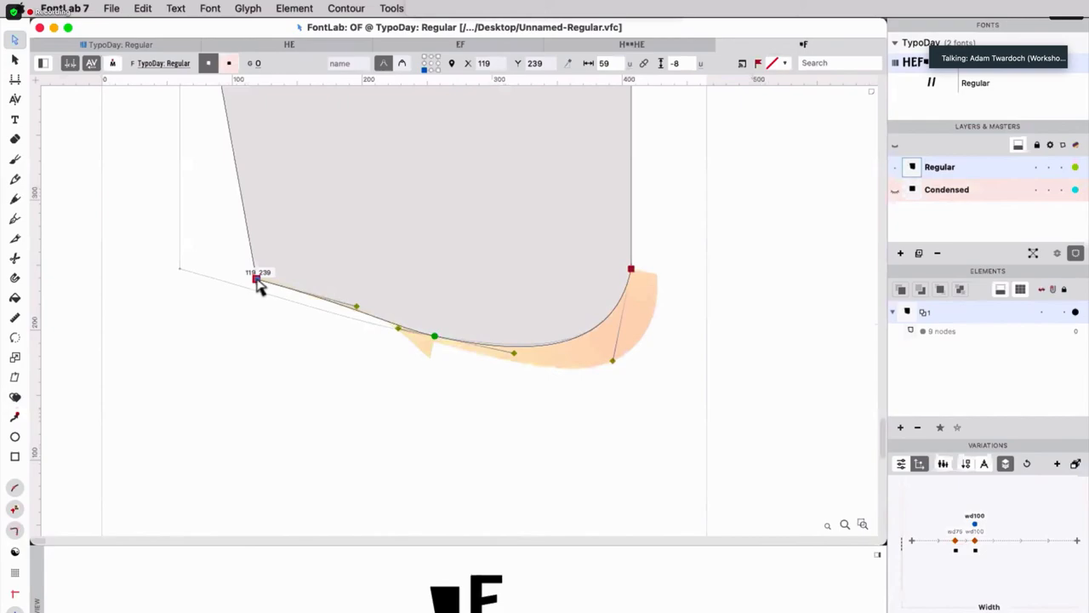
- Move the stem-to-curve node and Alt-drag its handle to deepen the lower curve
{"action": "left_click_drag", "start_coordinate": [257, 279], "coordinate": [416, 353]}
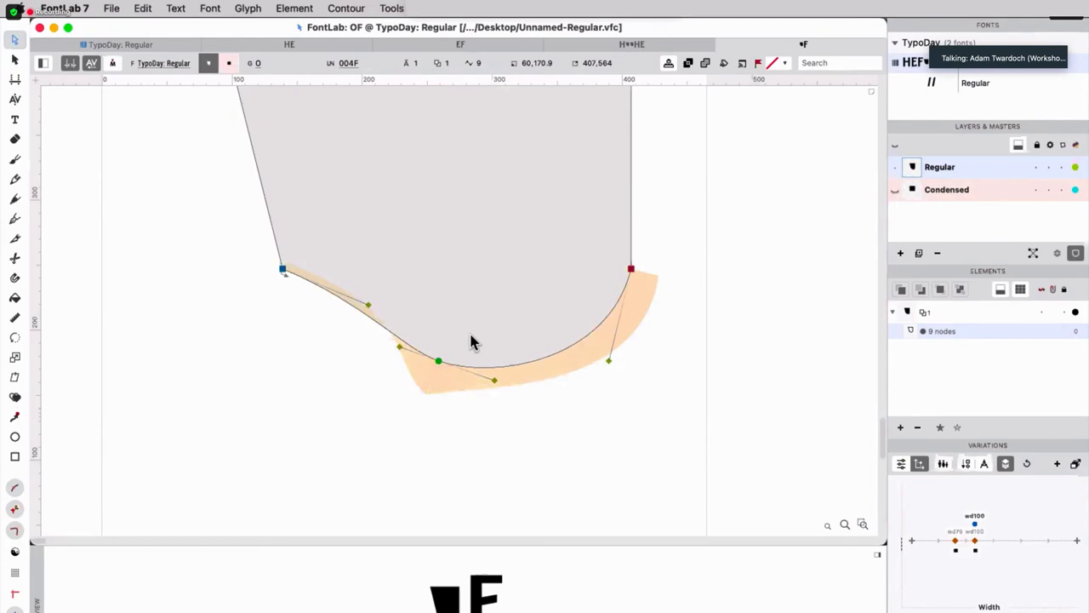
{"action": "left_click_drag", "start_coordinate": [438, 361], "coordinate": [434, 362]}
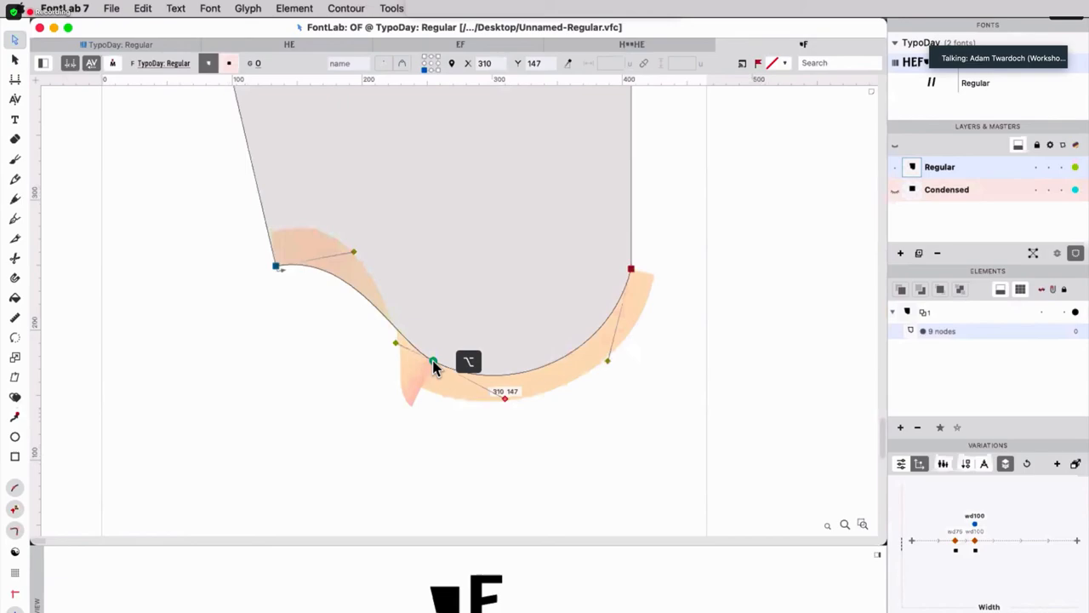
{"action": "left_click_drag", "start_coordinate": [433, 363], "coordinate": [447, 367]}
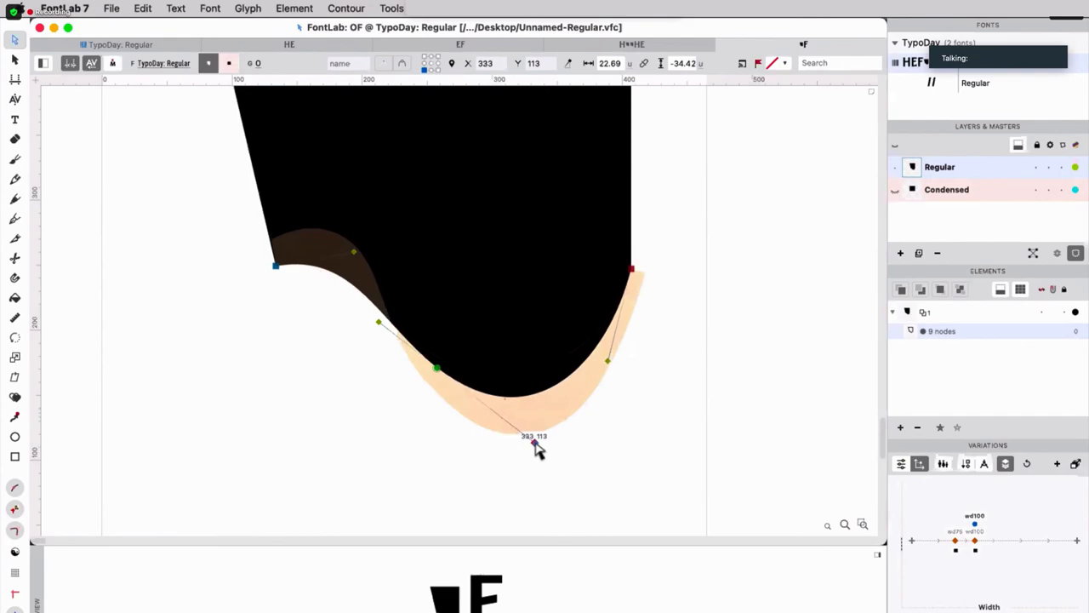
- Widen the glyph's bottom into a rounded bowl and curl the right end into a hook
{"action": "left_click_drag", "start_coordinate": [534, 441], "coordinate": [355, 397]}
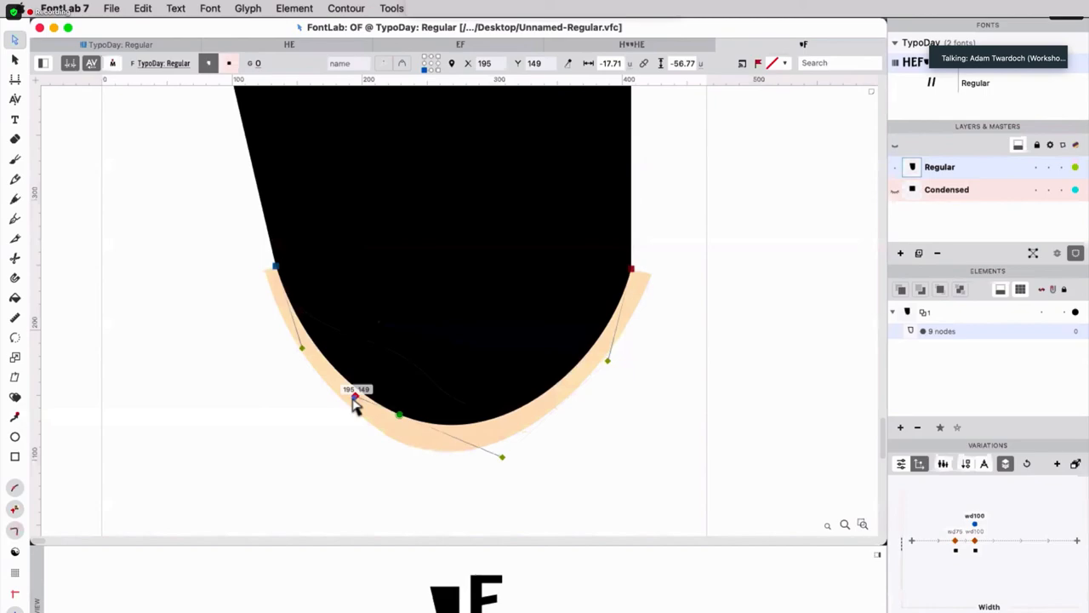
{"action": "left_click_drag", "start_coordinate": [356, 397], "coordinate": [572, 450]}
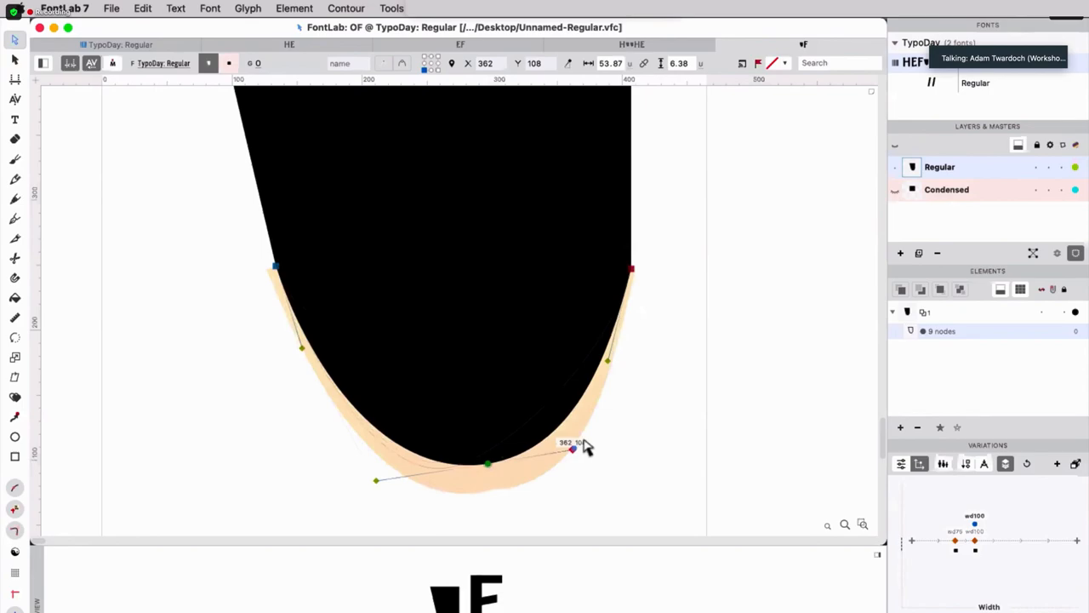
{"action": "left_click_drag", "start_coordinate": [572, 449], "coordinate": [687, 413]}
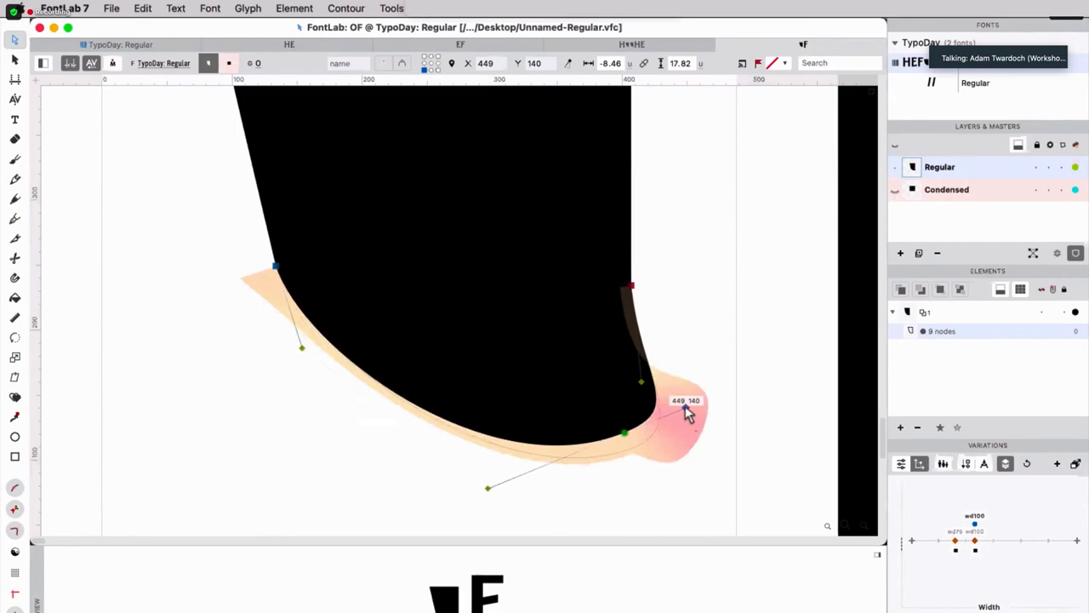
{"action": "left_click_drag", "start_coordinate": [688, 415], "coordinate": [685, 344]}
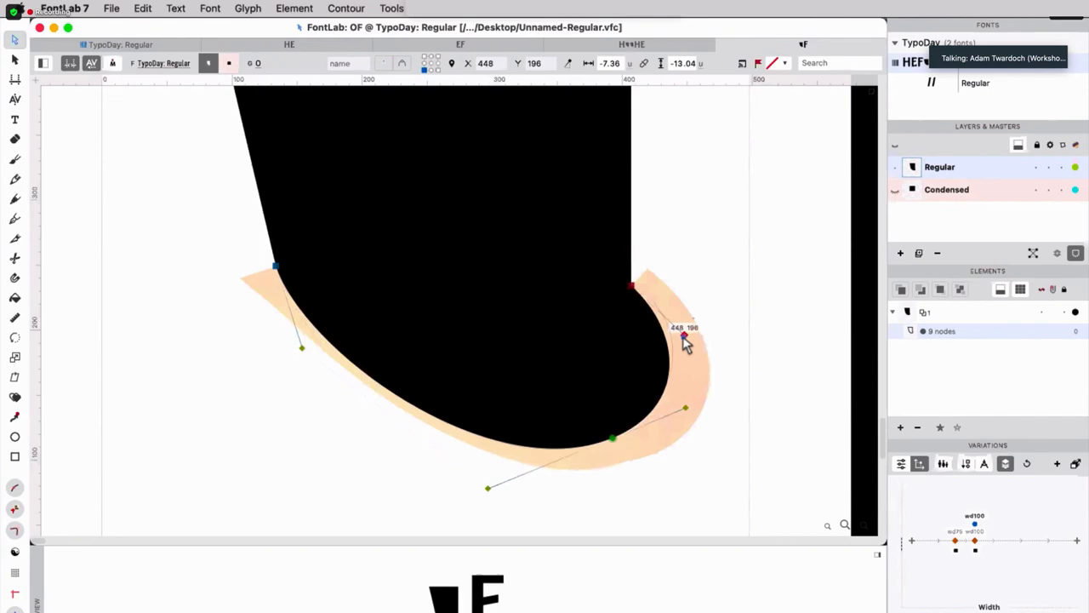
{"action": "left_click_drag", "start_coordinate": [685, 334], "coordinate": [691, 331]}
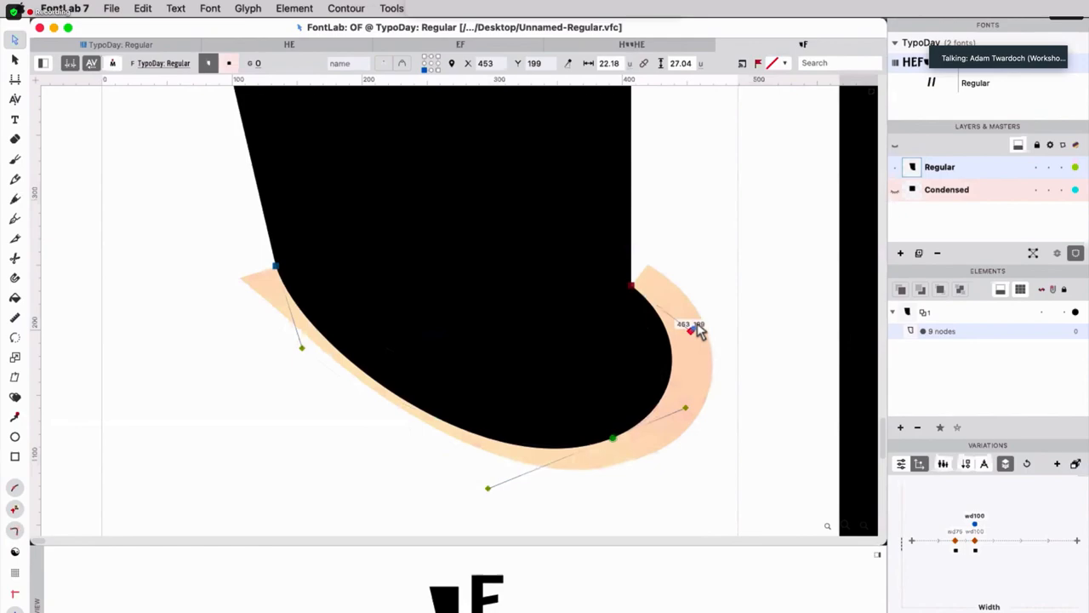
{"action": "left_click_drag", "start_coordinate": [691, 330], "coordinate": [715, 310]}
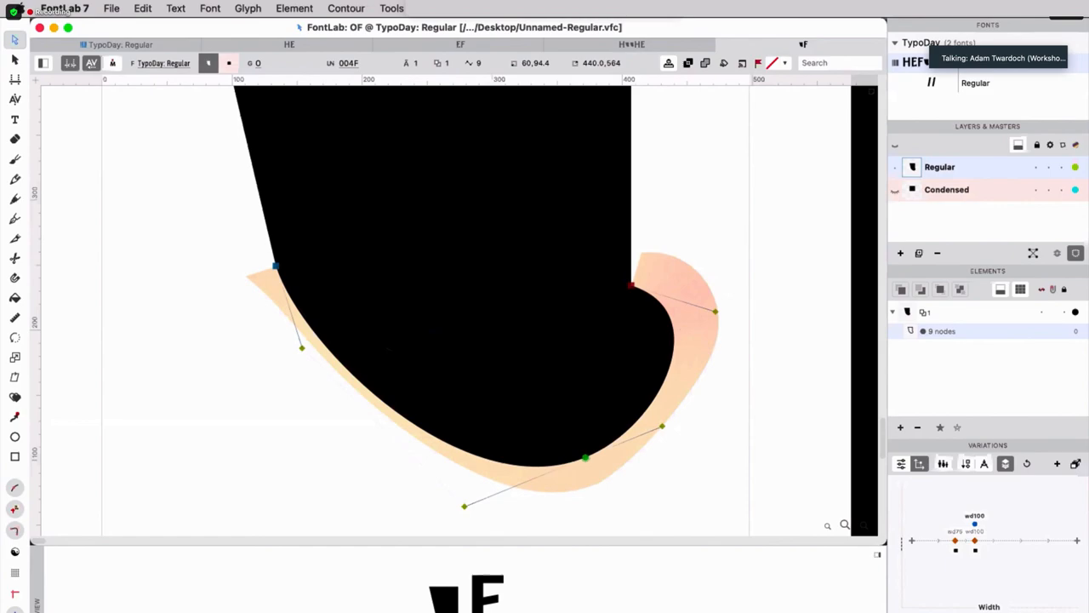
- Slide the lowest node along the curve and fine-tune its handle for a smooth bowl-to-hook flow
{"action": "left_click_drag", "start_coordinate": [302, 347], "coordinate": [304, 423]}
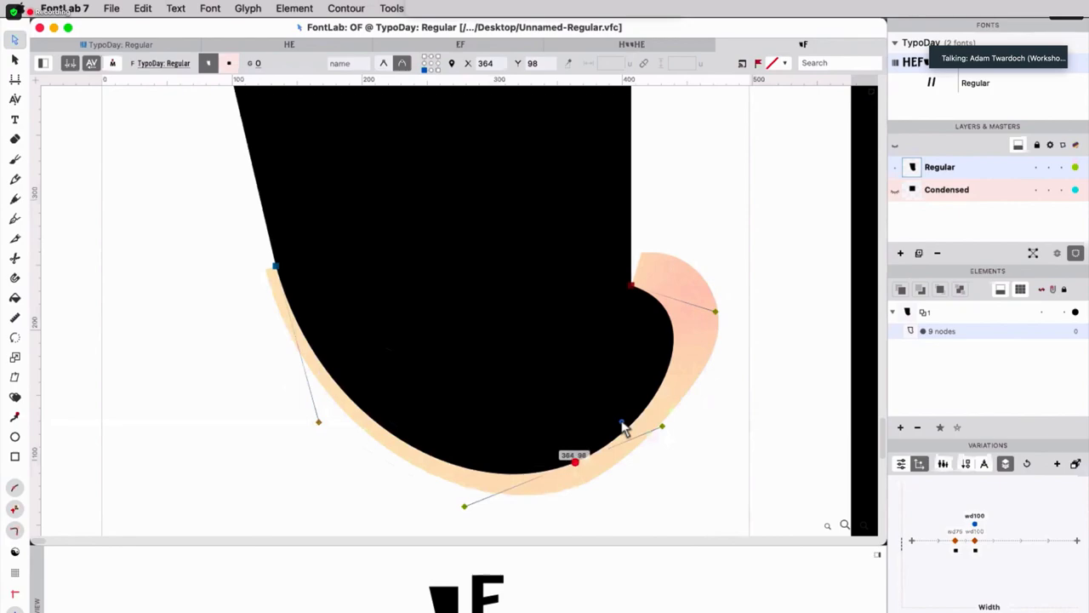
{"action": "left_click_drag", "start_coordinate": [574, 462], "coordinate": [587, 459]}
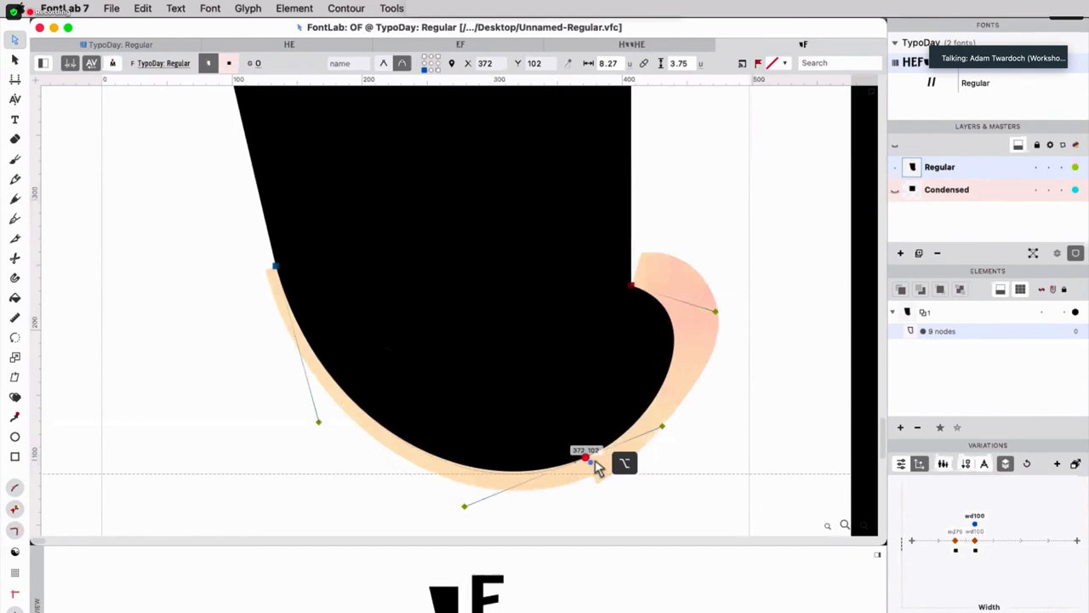
{"action": "left_click_drag", "start_coordinate": [587, 459], "coordinate": [596, 452]}
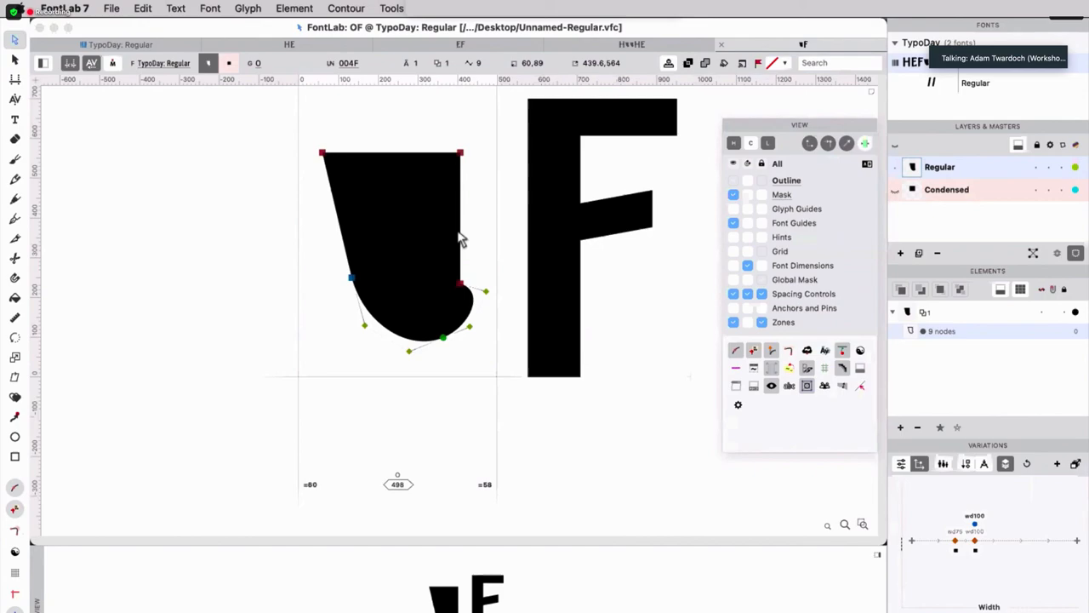
{"action": "mouse_move", "coordinate": [662, 262]}
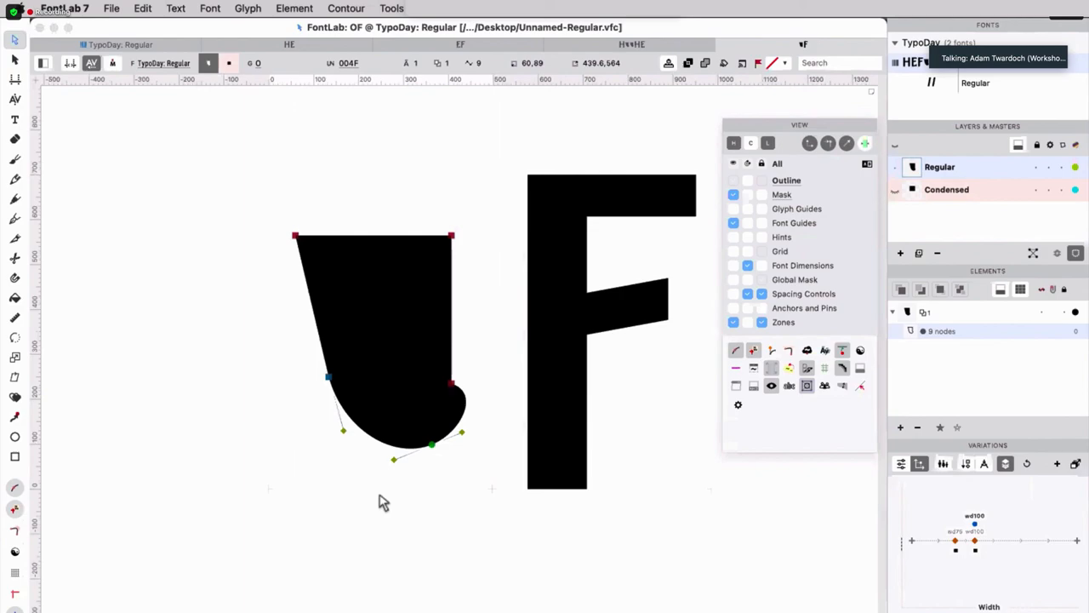
- Switch to the detailed view set showing guides, hints, anchors and outline measurements
{"action": "left_click", "coordinate": [14, 512]}
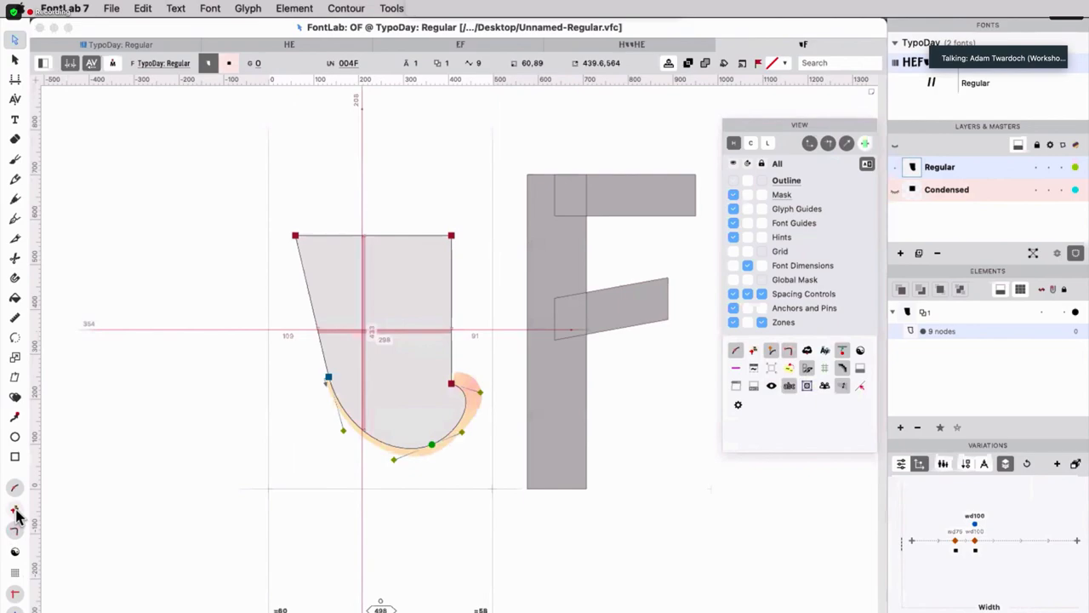
{"action": "mouse_move", "coordinate": [12, 524]}
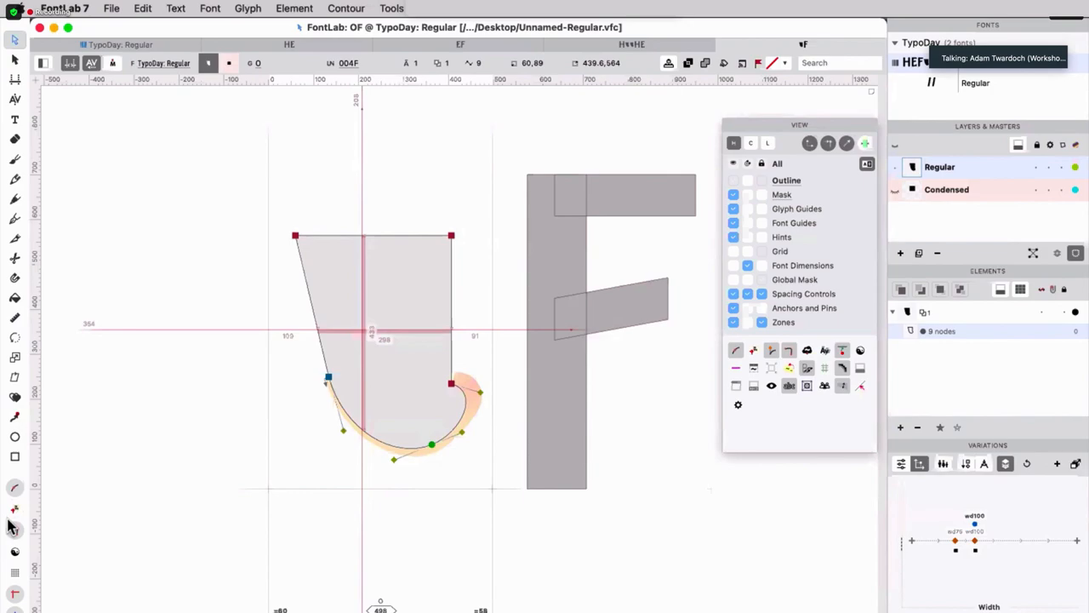